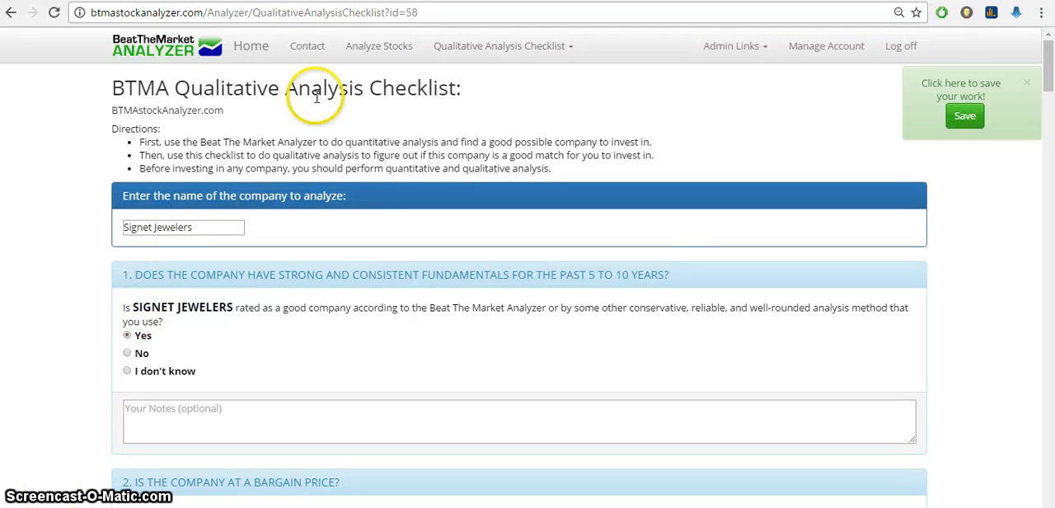
mouse_move(412, 107)
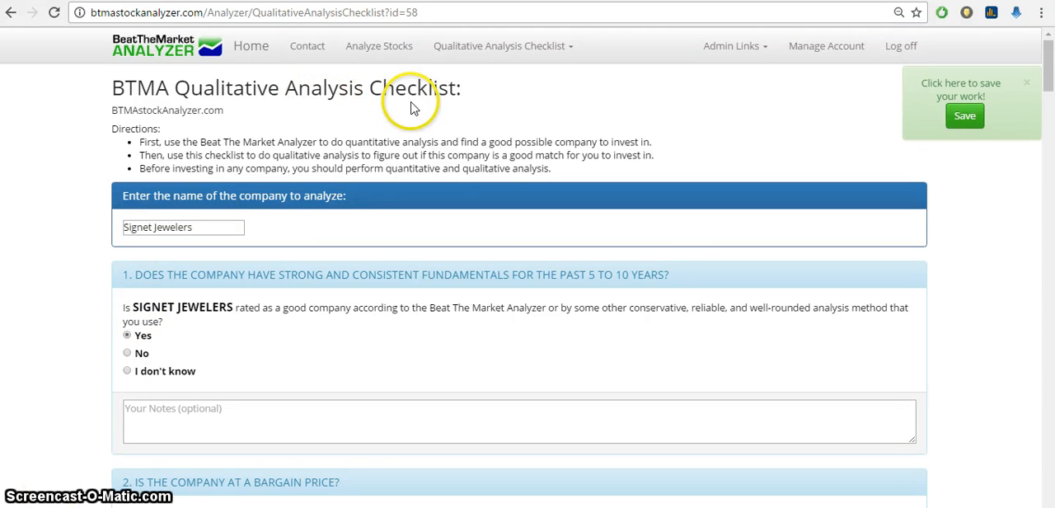
mouse_move(494, 45)
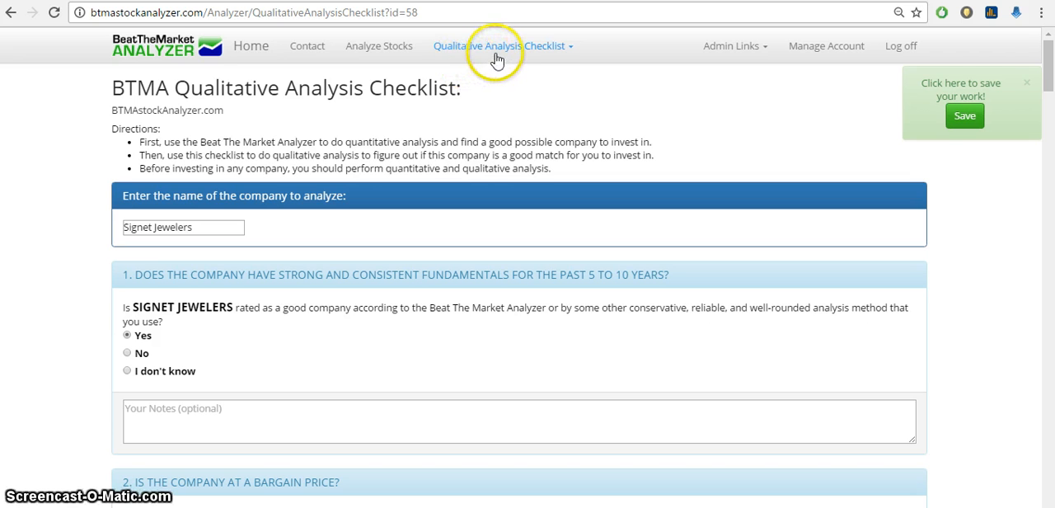
mouse_move(484, 70)
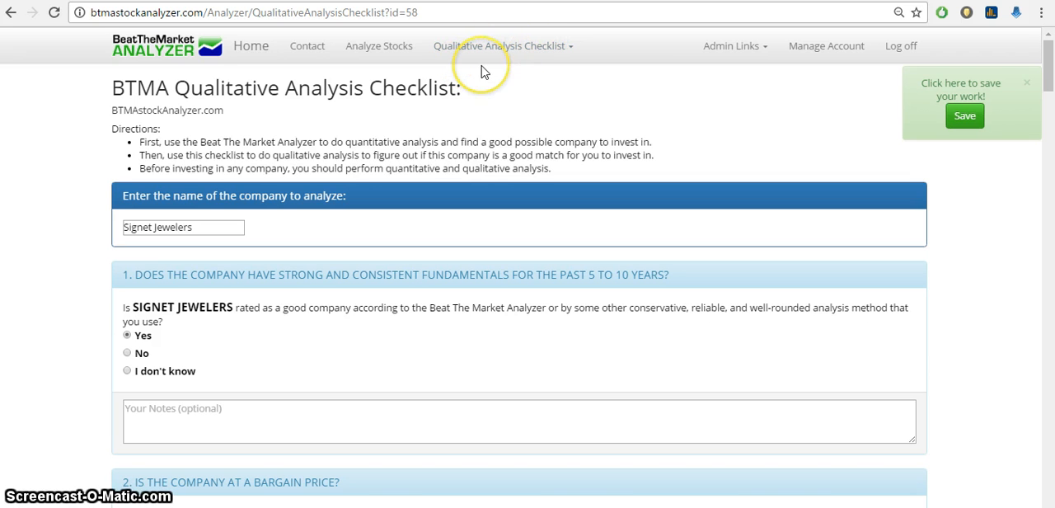
mouse_move(380, 45)
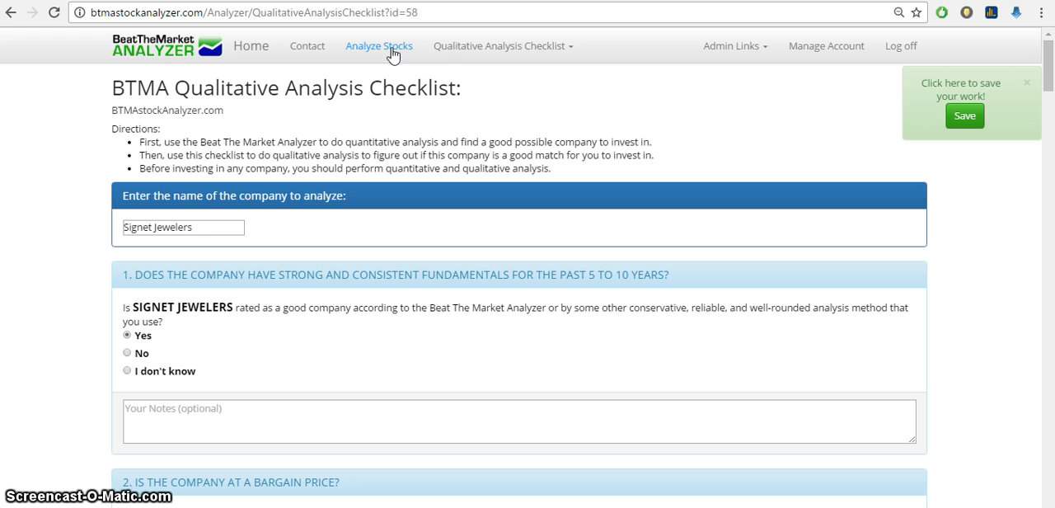
mouse_move(464, 45)
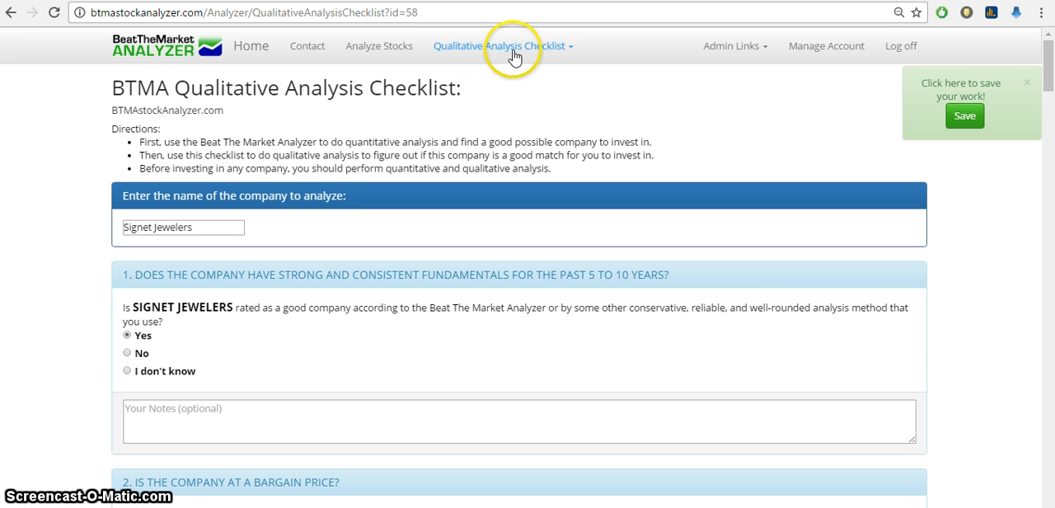
mouse_move(270, 190)
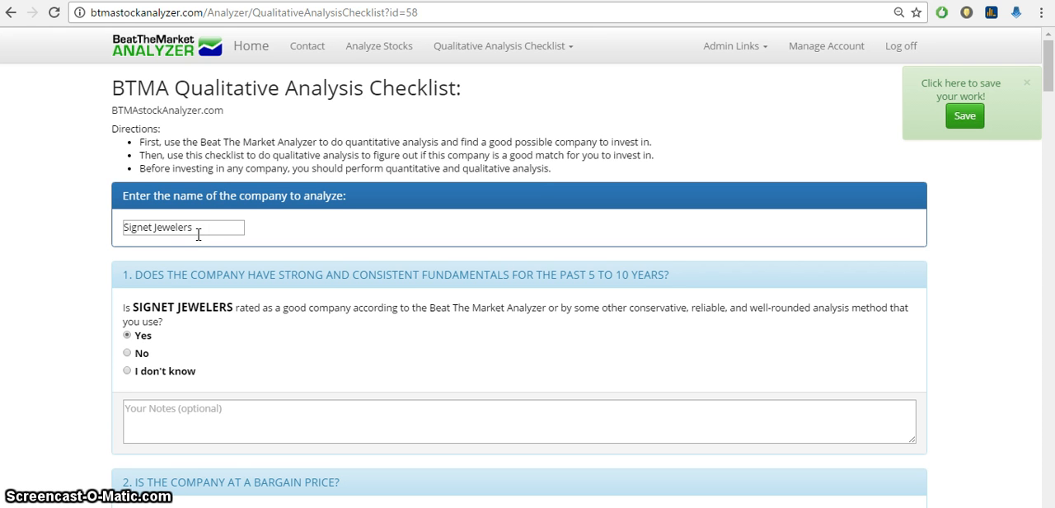
mouse_move(190, 303)
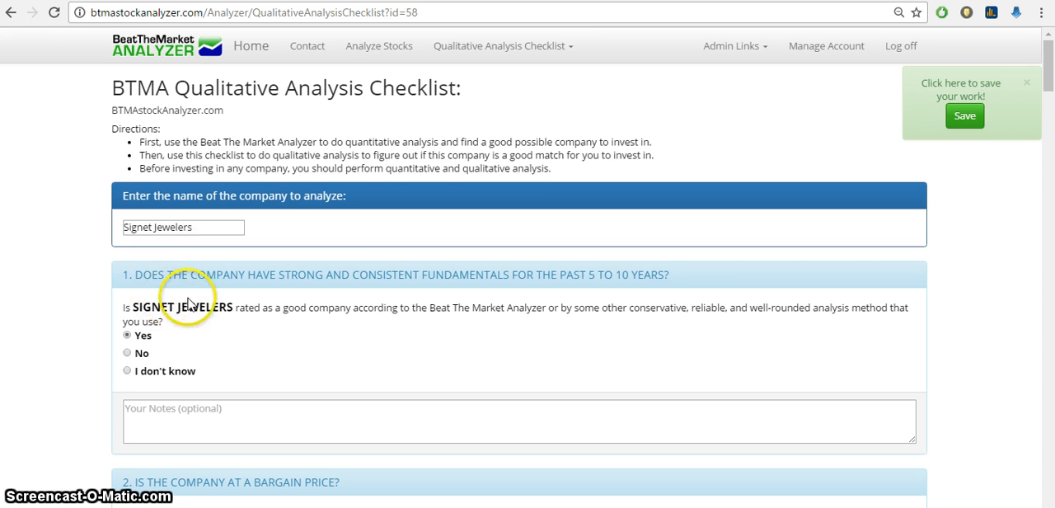
mouse_move(501, 274)
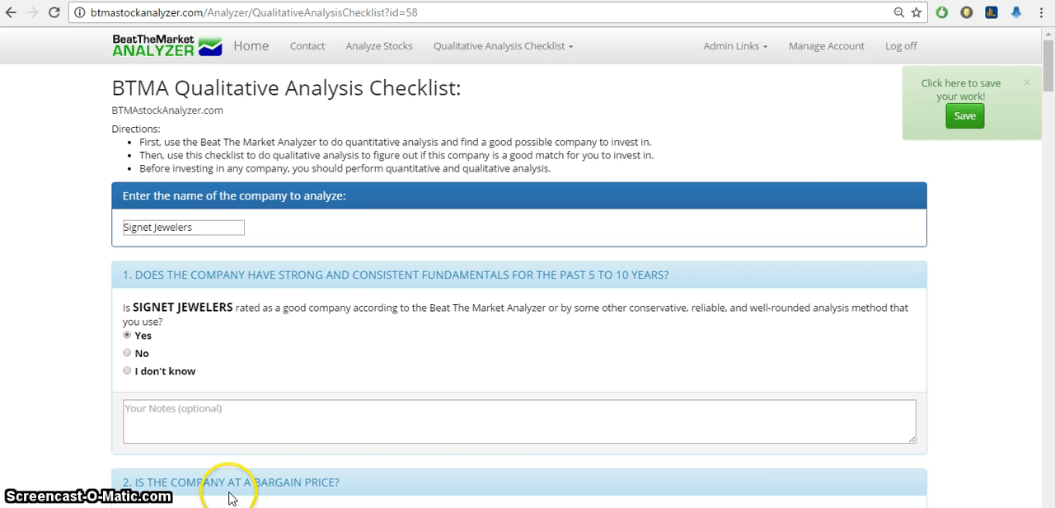
mouse_move(266, 484)
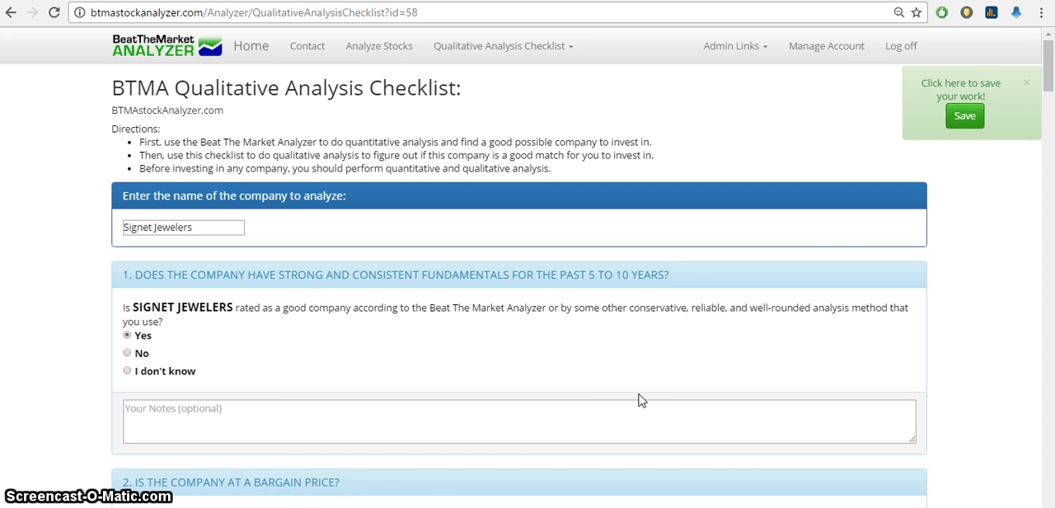
- Save the consumer-monopoly checklist answers entered so far
click(965, 115)
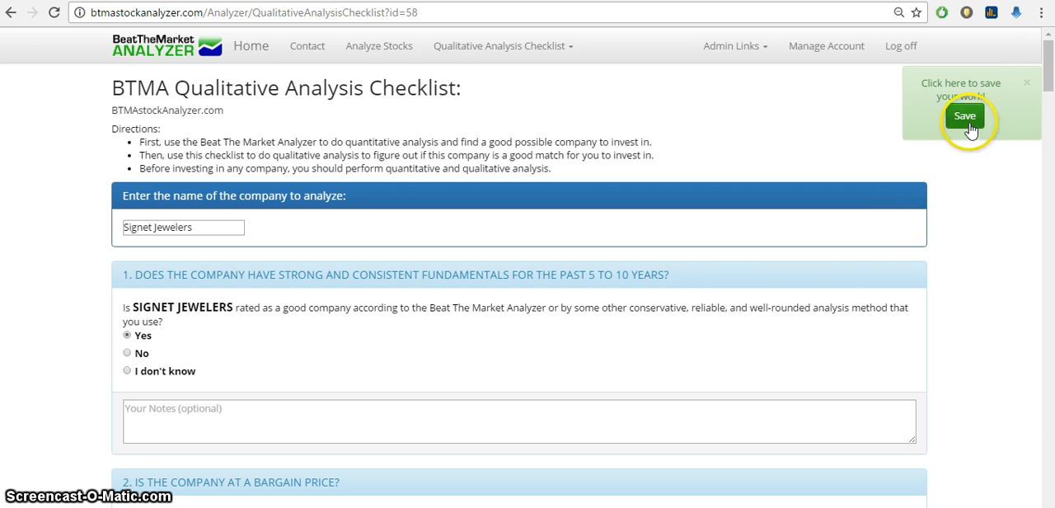
scroll(down, 3)
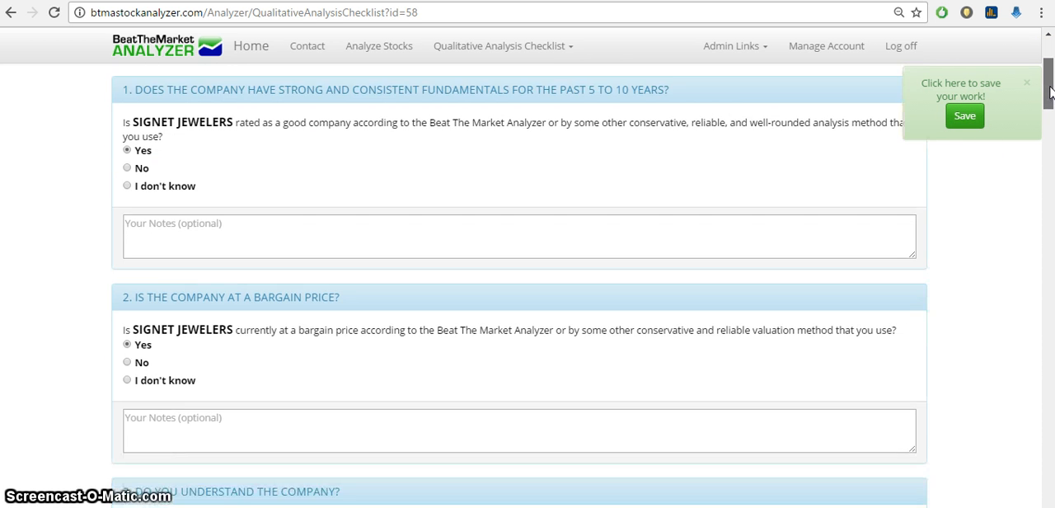
scroll(down, 3)
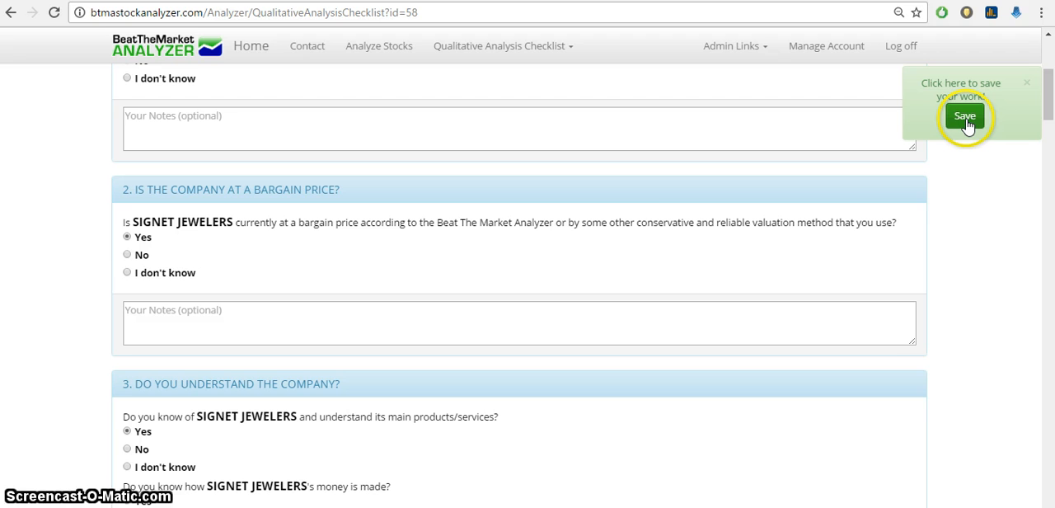
mouse_move(183, 123)
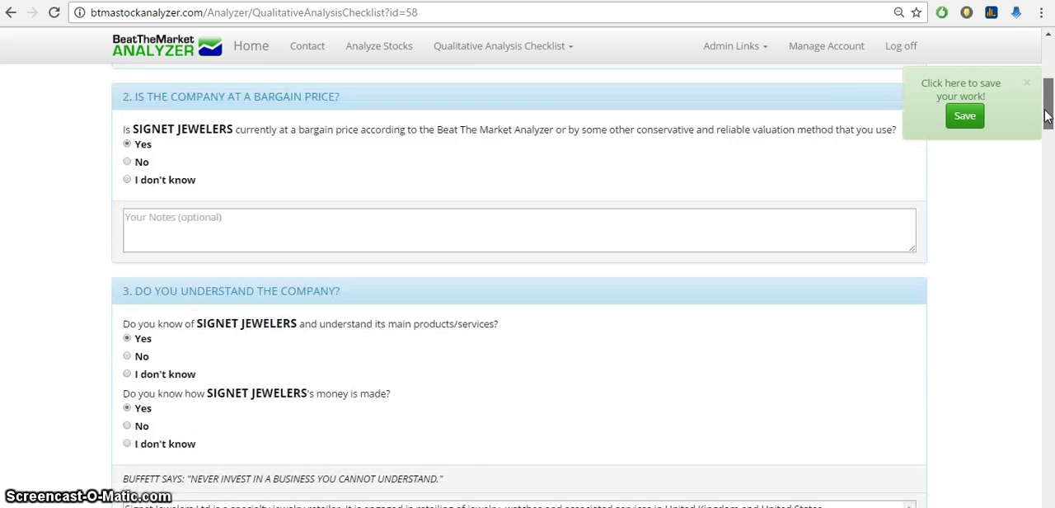
- Scroll past section 6 until the section 7 economic moat heading appears
scroll(down, 3)
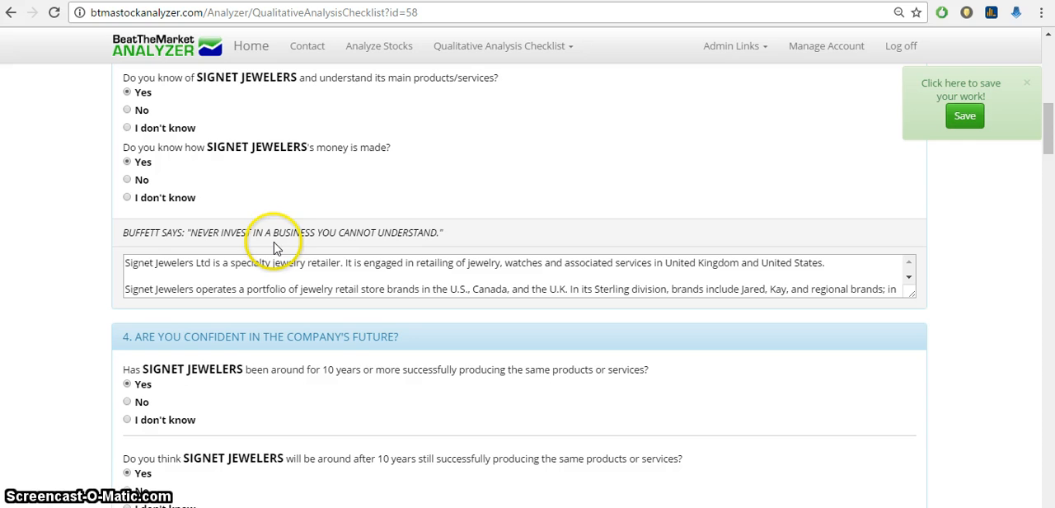
mouse_move(381, 201)
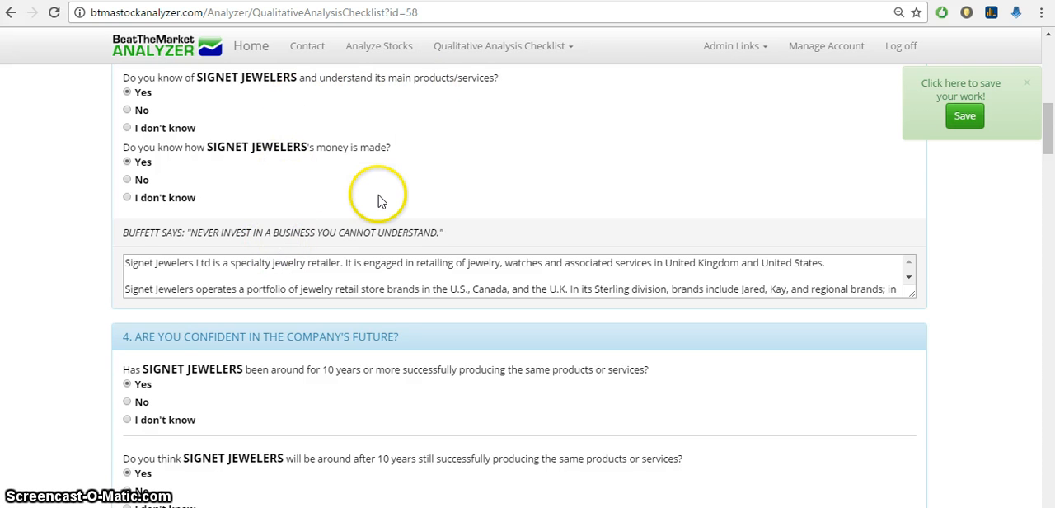
mouse_move(390, 258)
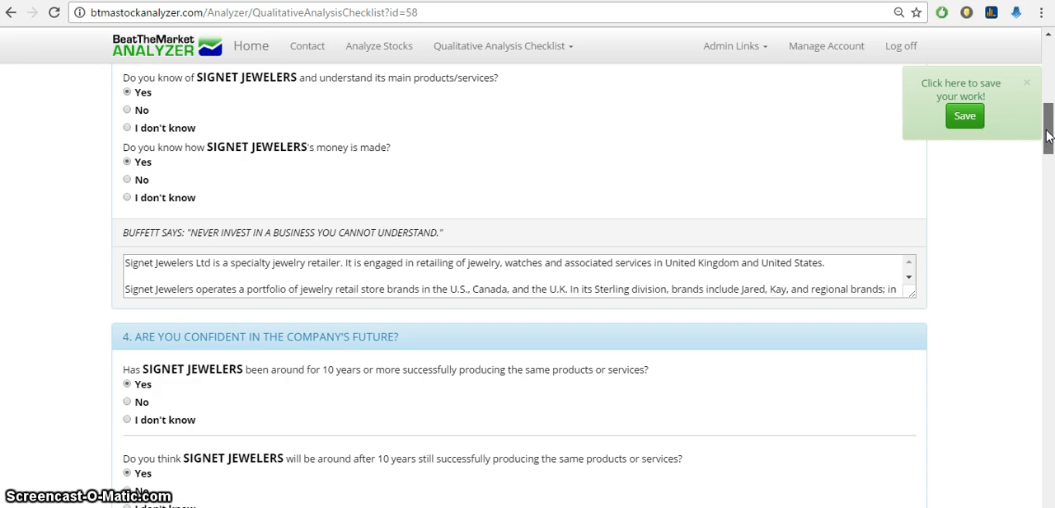
scroll(down, 3)
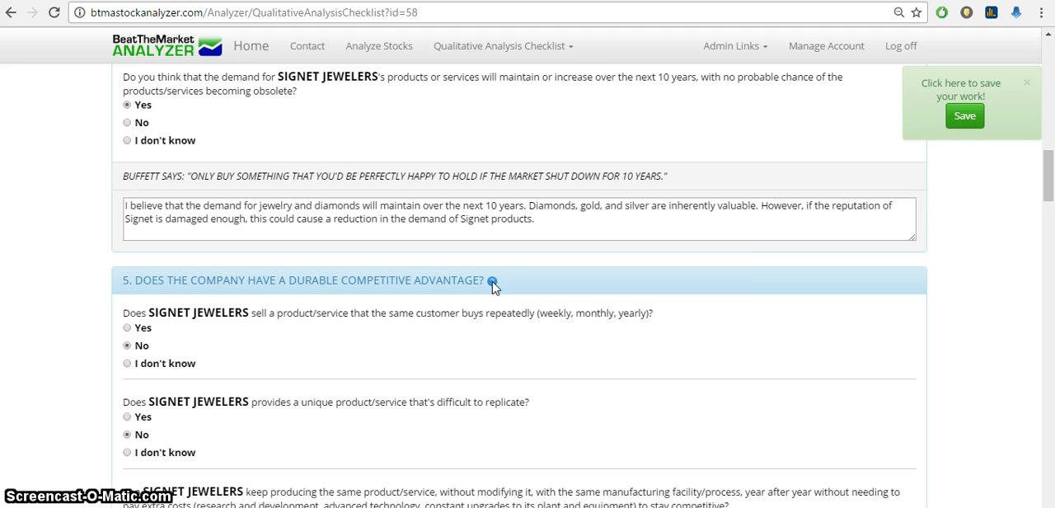
mouse_move(492, 280)
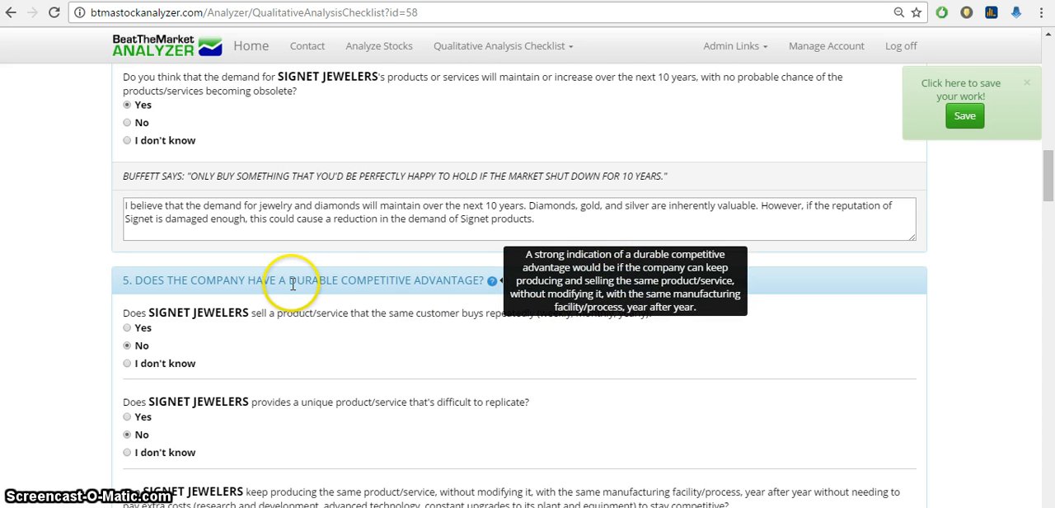
mouse_move(394, 294)
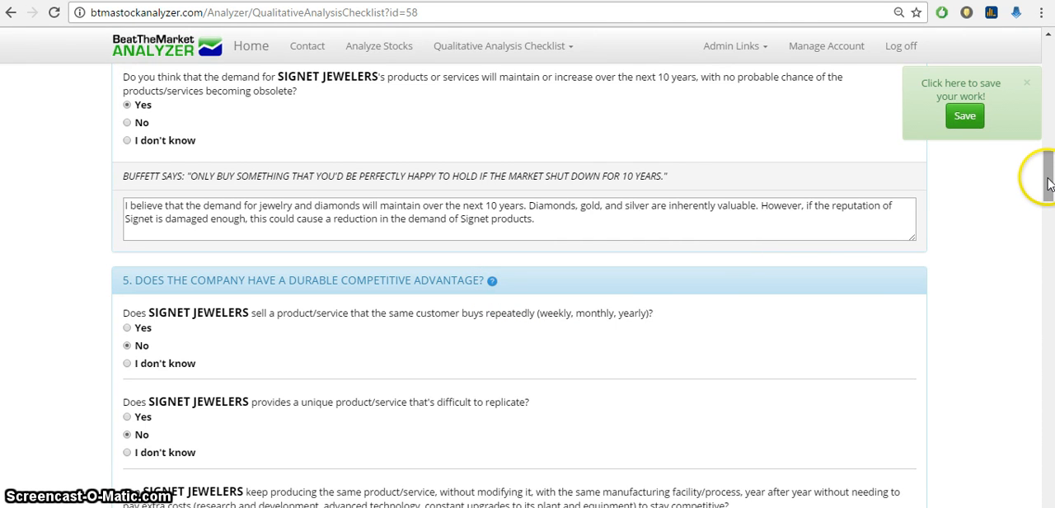
scroll(down, 3)
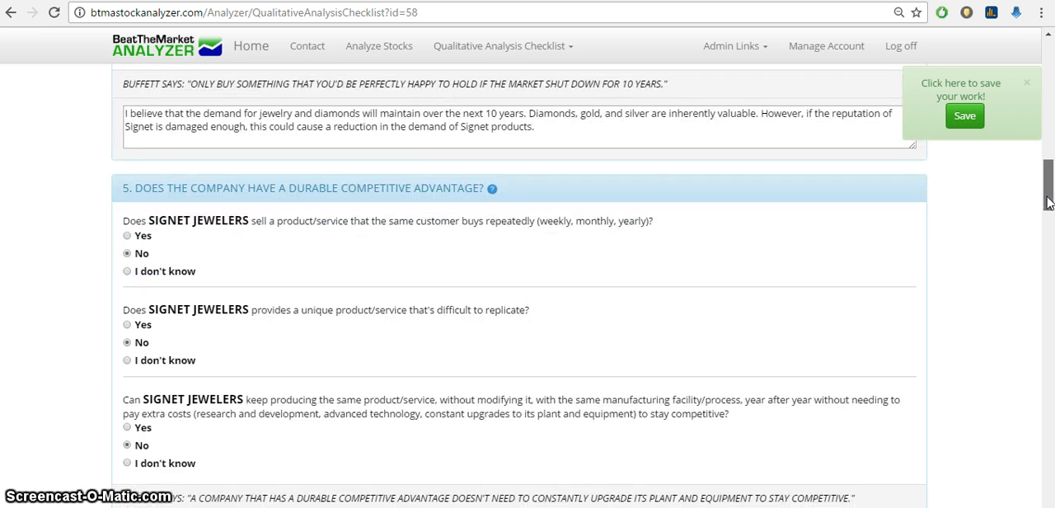
scroll(down, 3)
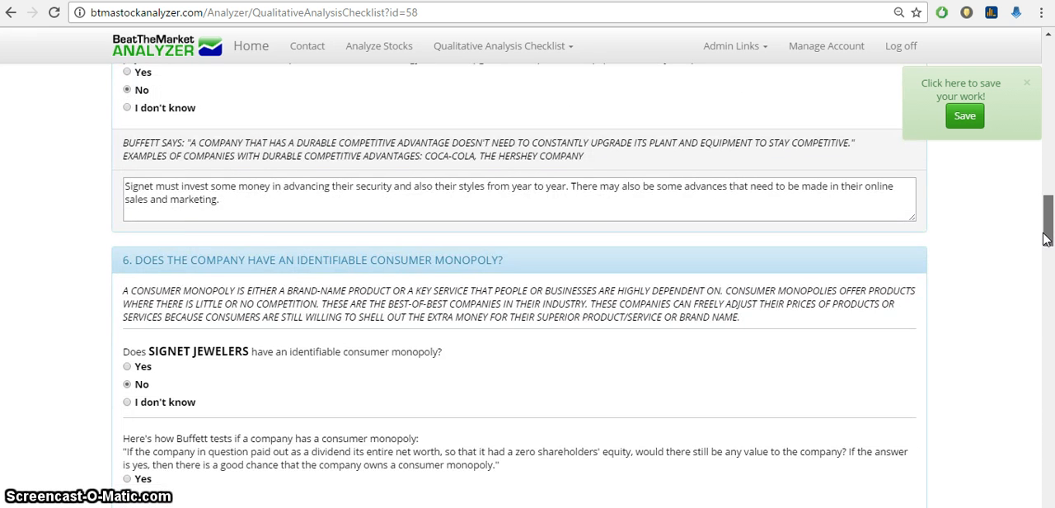
scroll(down, 3)
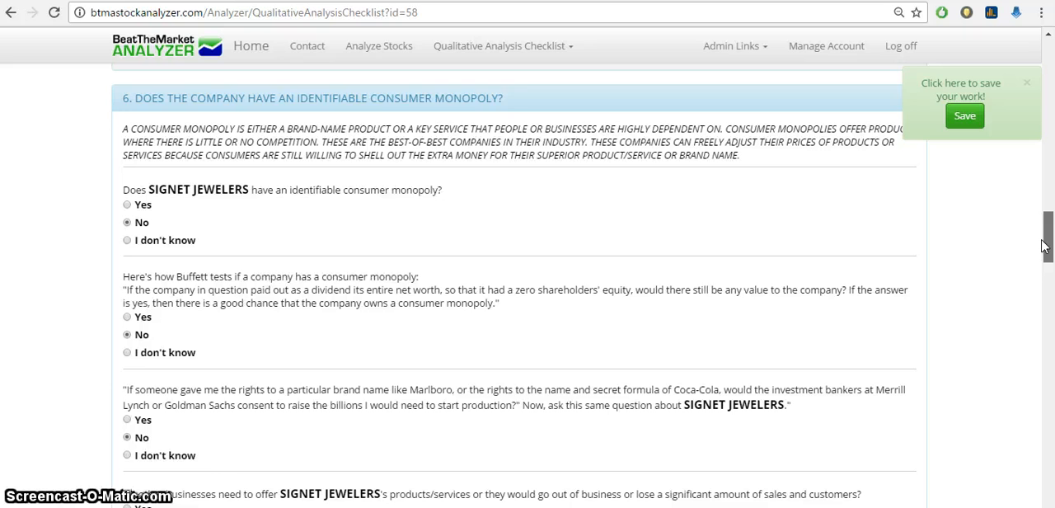
scroll(down, 3)
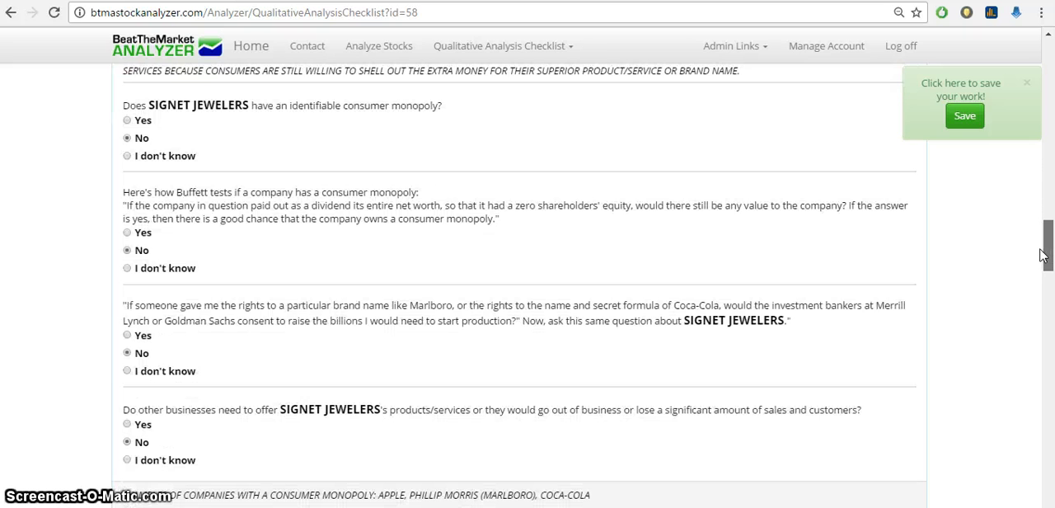
scroll(down, 3)
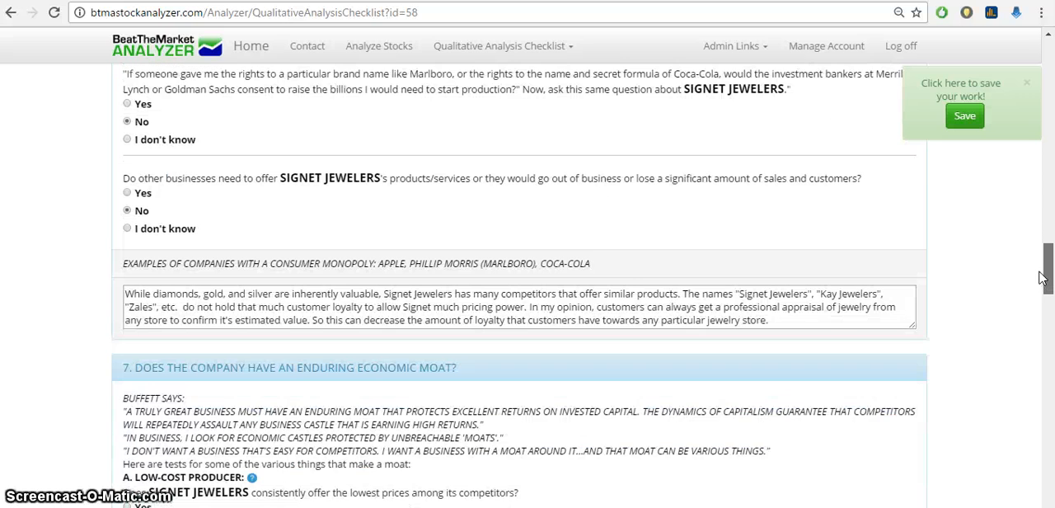
scroll(down, 3)
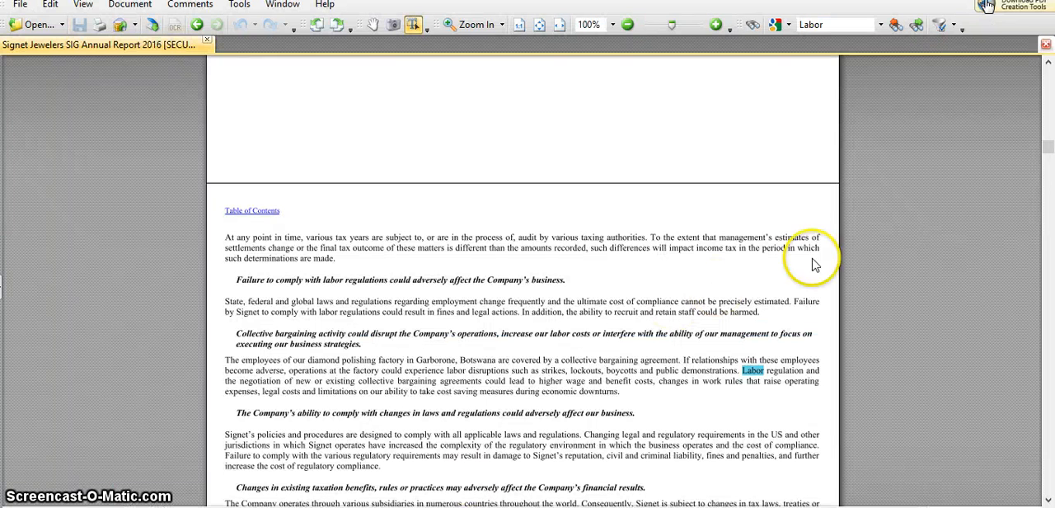
mouse_move(1051, 149)
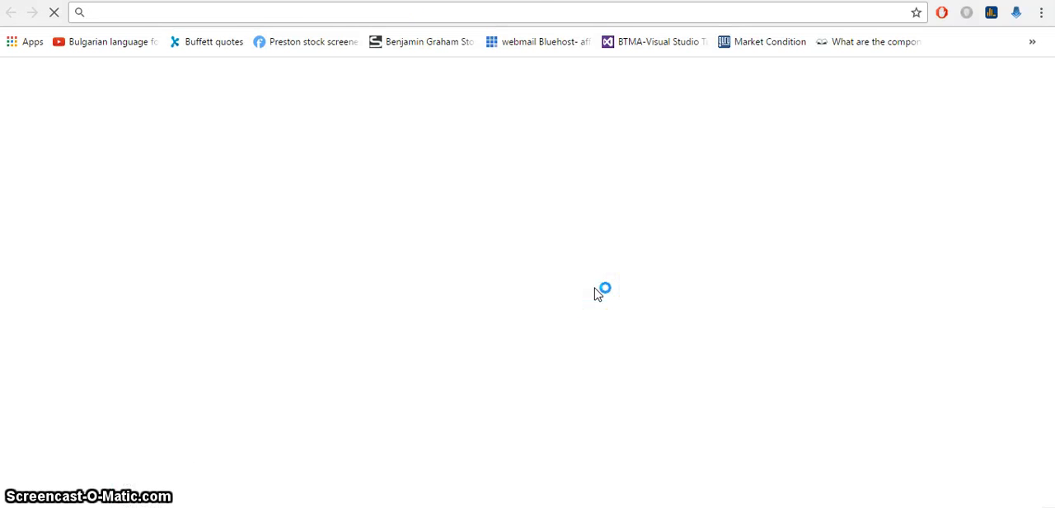
- Search Google for Signet Jewelers and open the 'Investors - SEC Filings' result
text(signet jewelers company history)
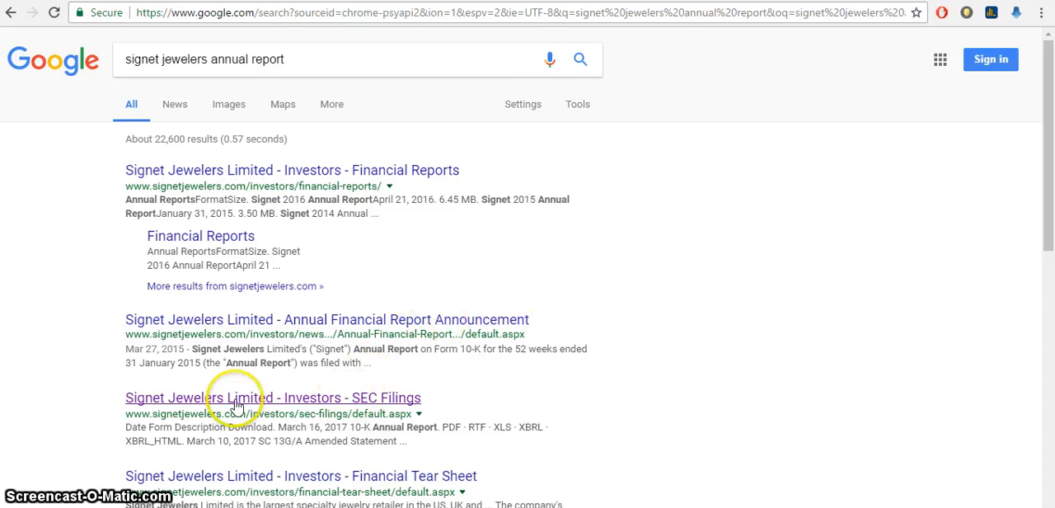
mouse_move(175, 423)
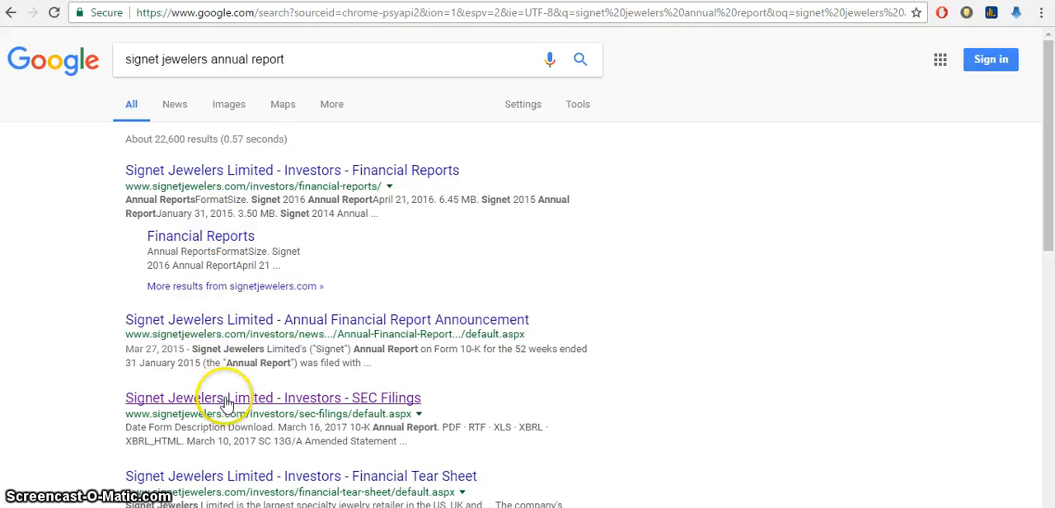
click(273, 398)
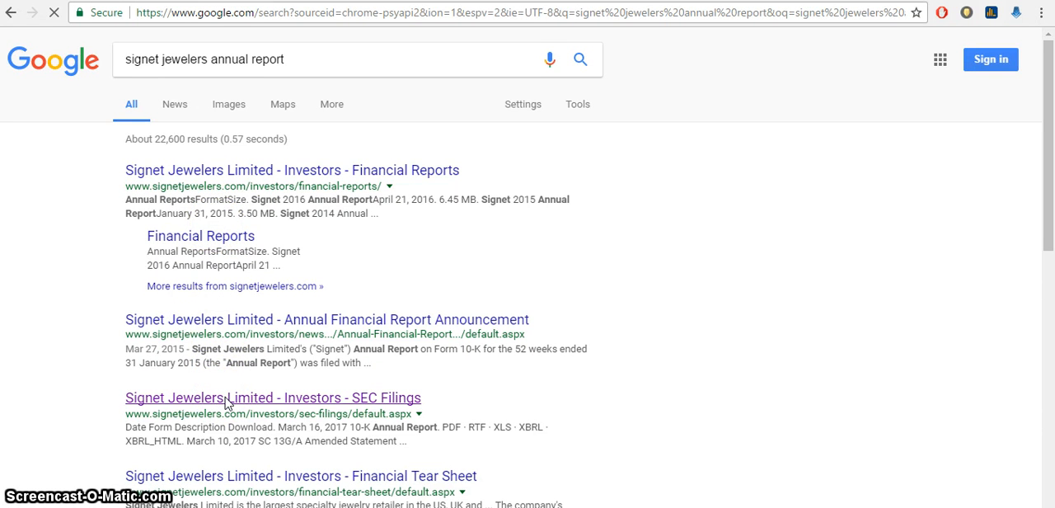
mouse_move(262, 405)
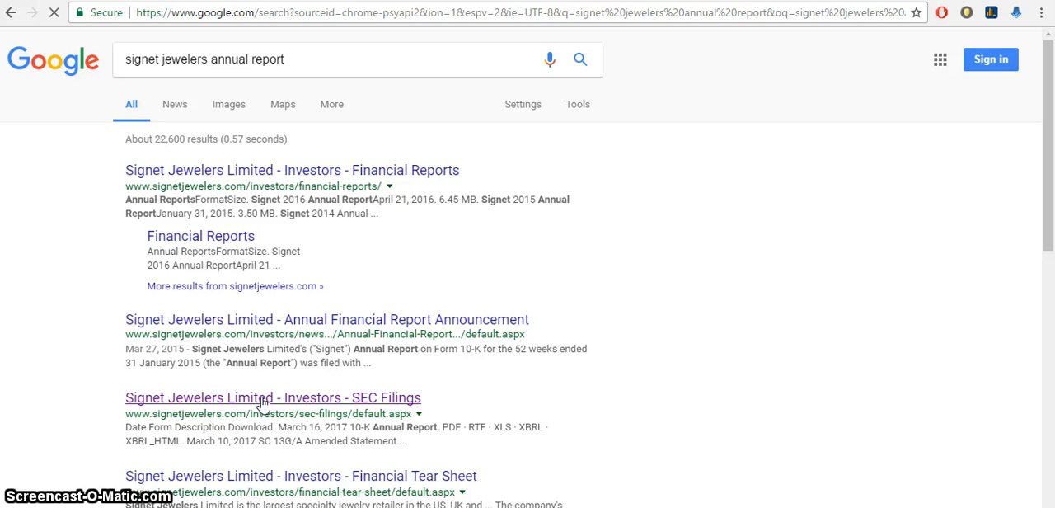
click(273, 397)
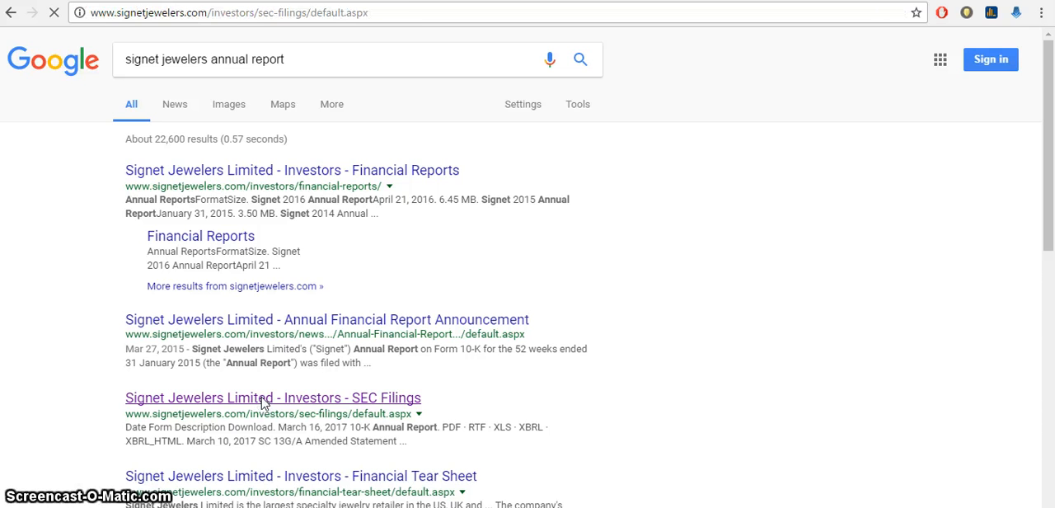
- Download the March 16, 2017 10-K annual report as a PDF
click(273, 397)
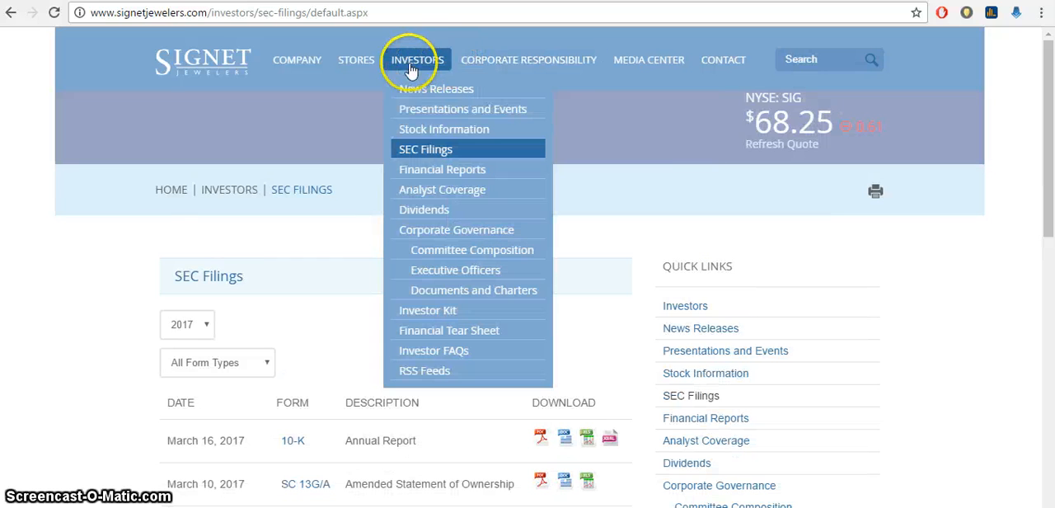
mouse_move(321, 99)
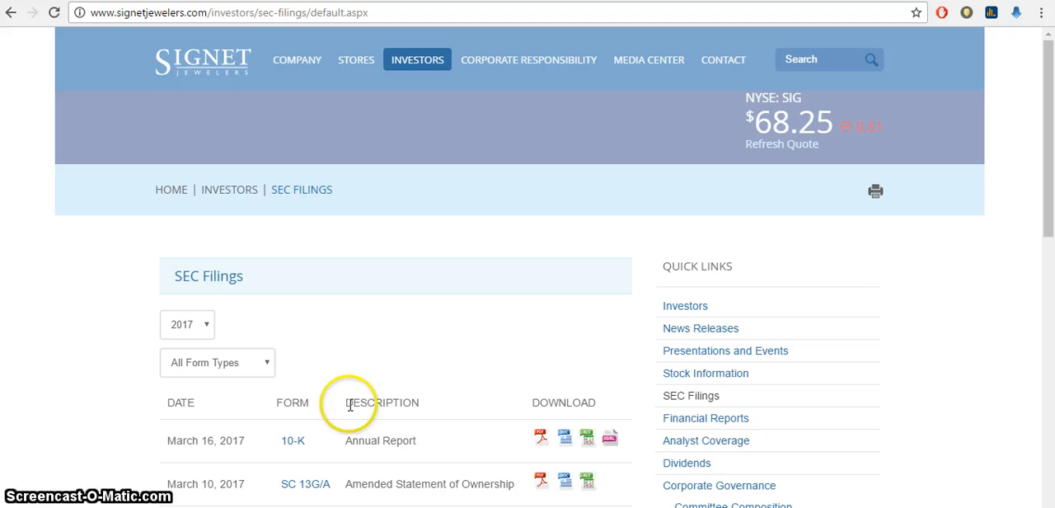
mouse_move(352, 439)
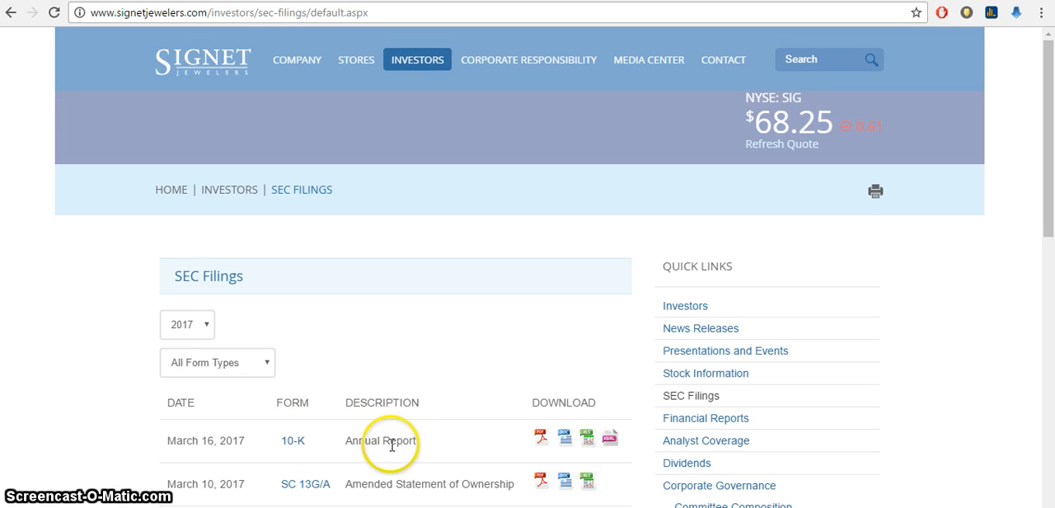
mouse_move(548, 433)
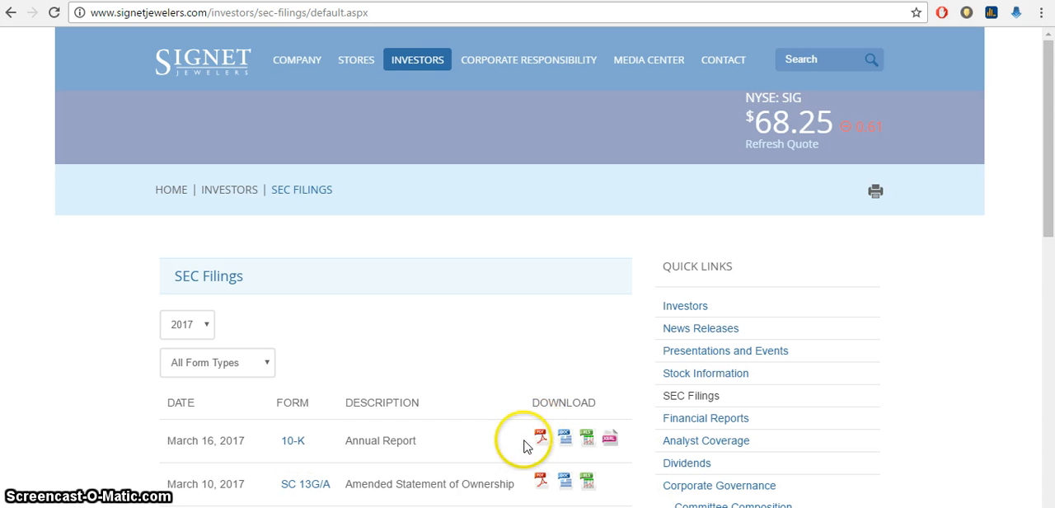
click(540, 438)
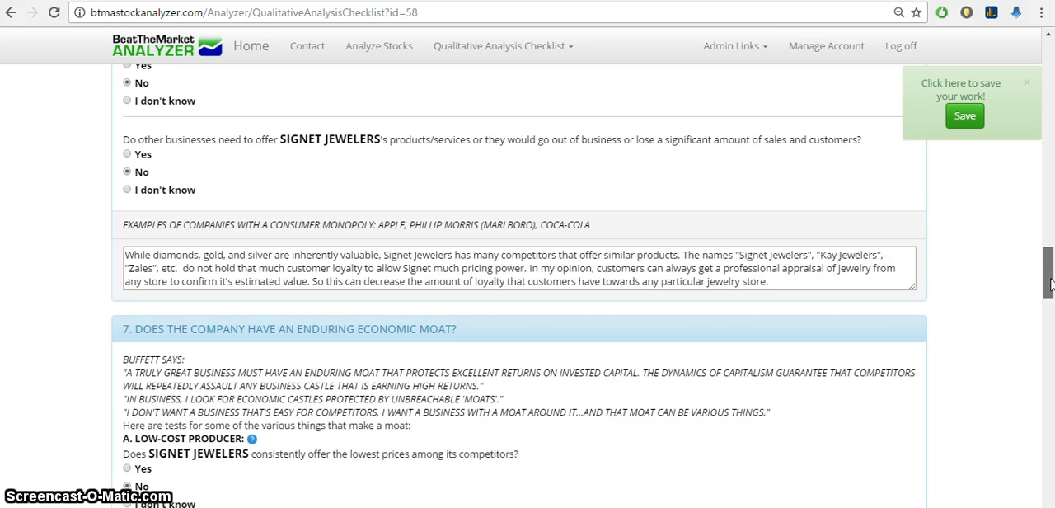
- Scroll past the moat tests to section 8, Avoid Companies With Strong Labor Unions
scroll(down, 3)
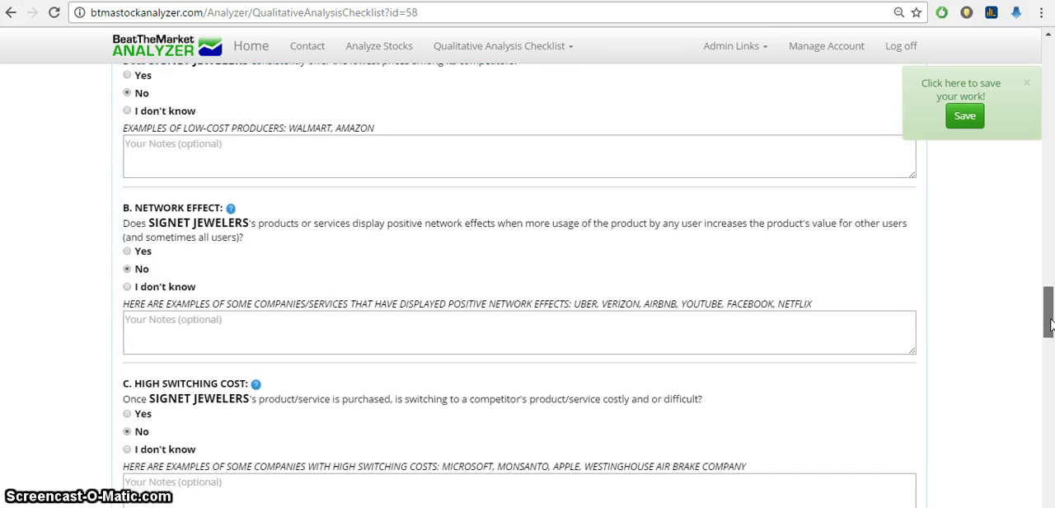
scroll(down, 3)
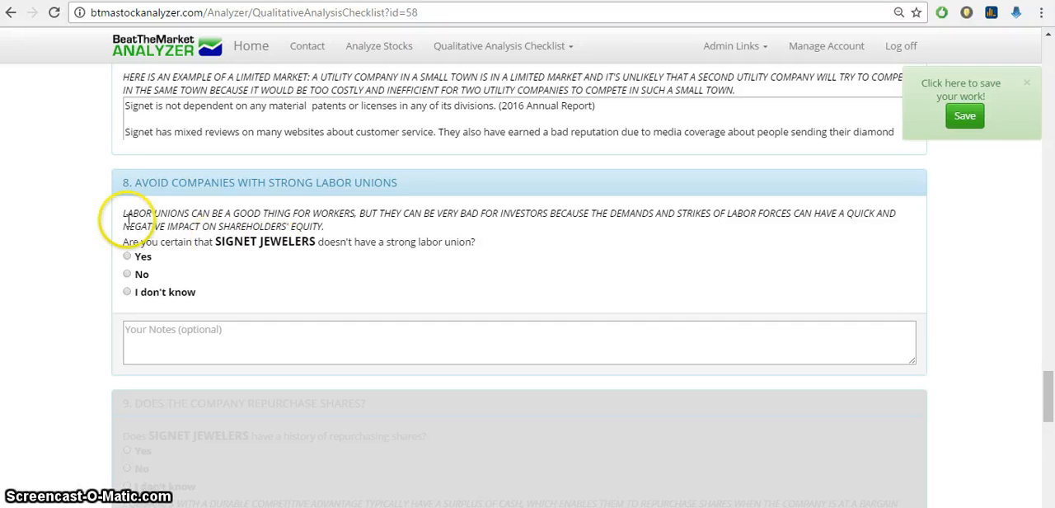
mouse_move(372, 188)
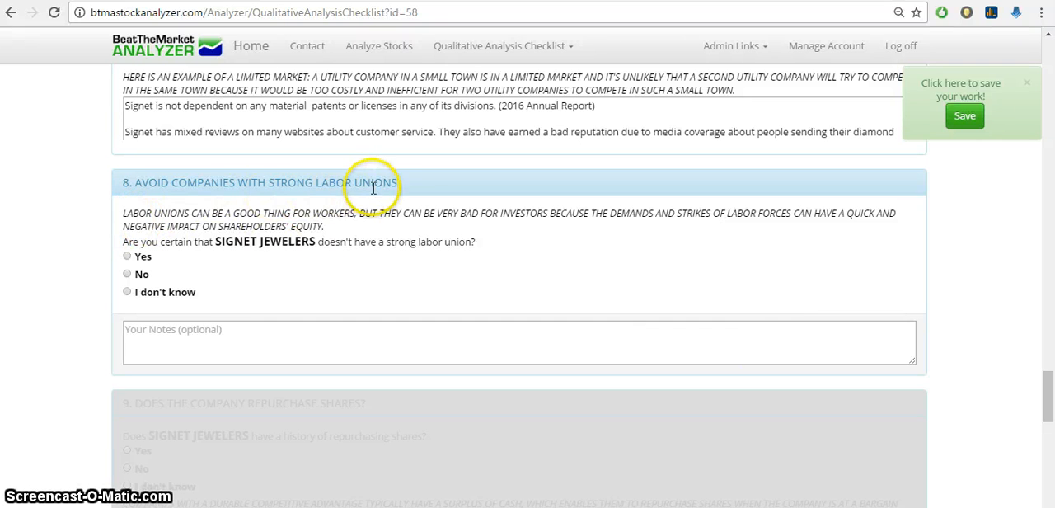
mouse_move(267, 225)
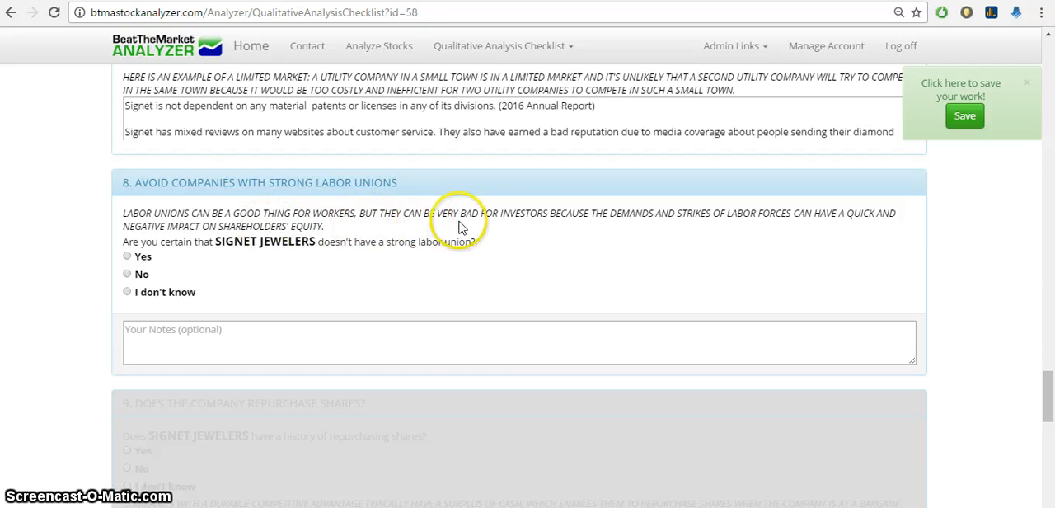
mouse_move(594, 227)
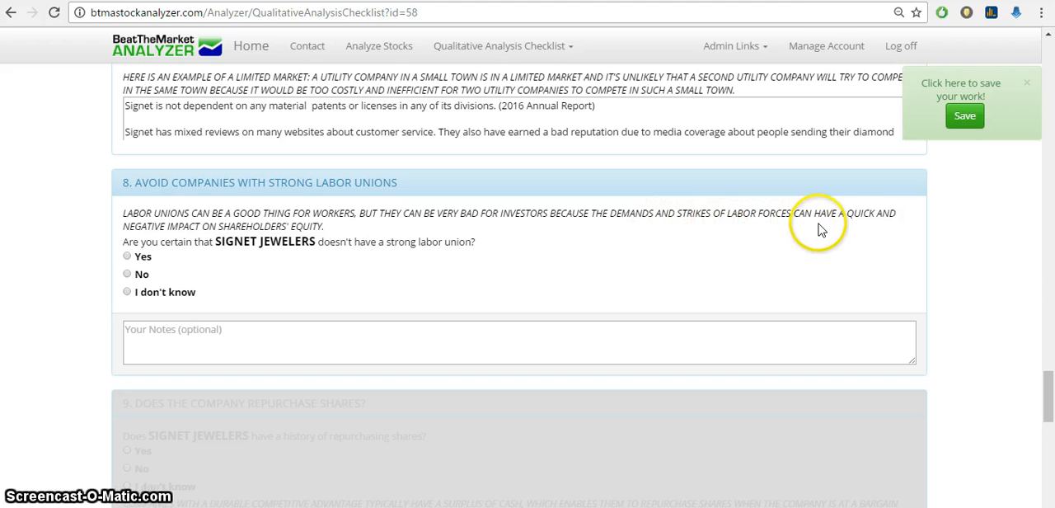
mouse_move(590, 307)
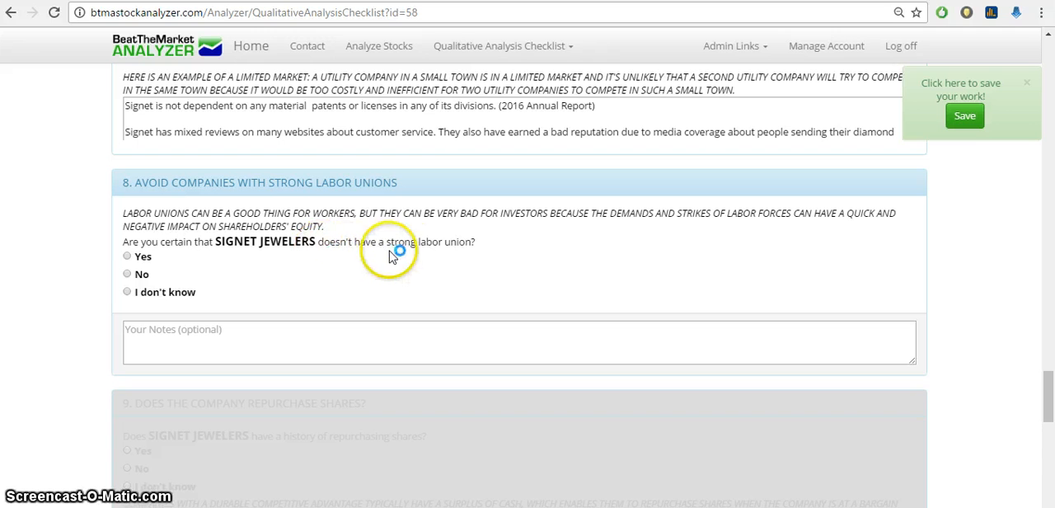
mouse_move(366, 262)
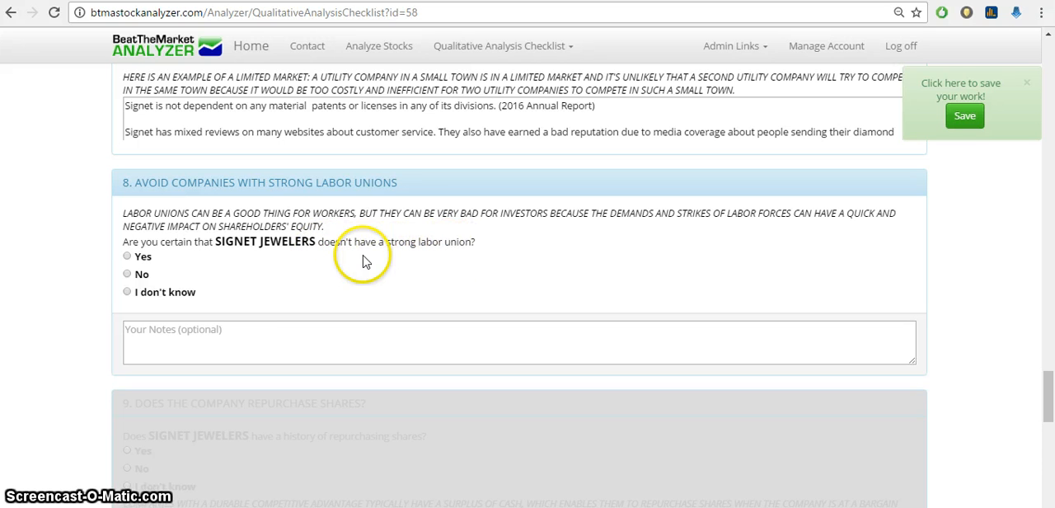
mouse_move(290, 265)
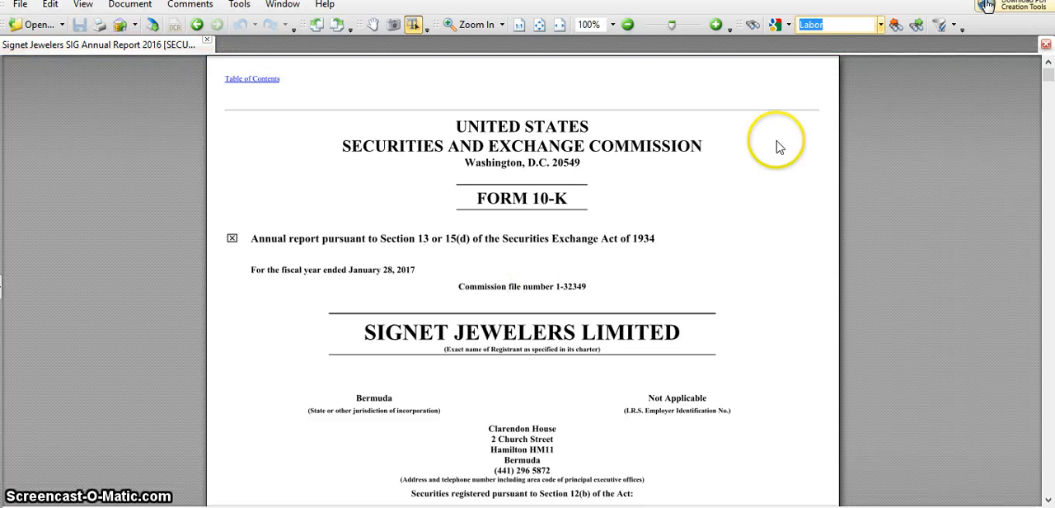
- Find 'Labor' in the 10-K and step through its matches
click(828, 24)
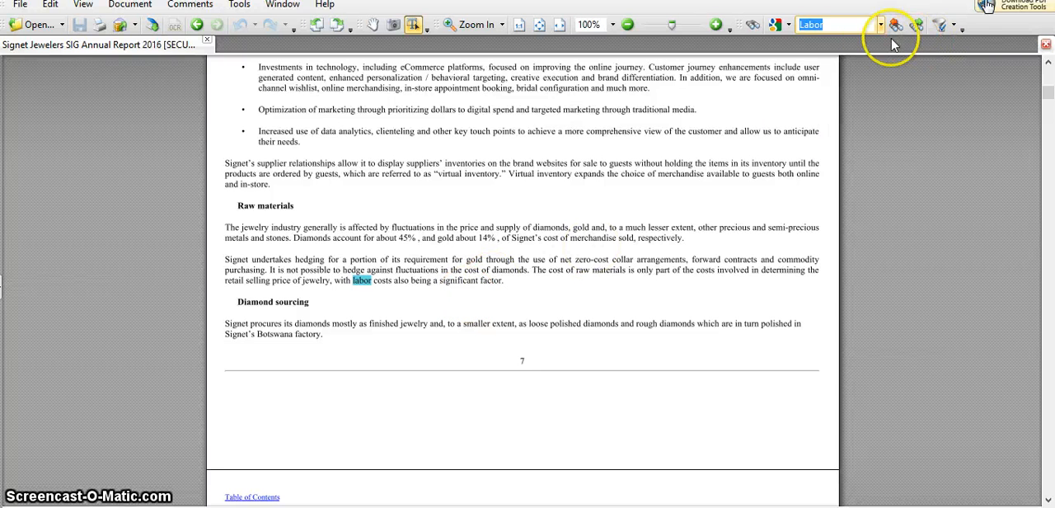
click(895, 24)
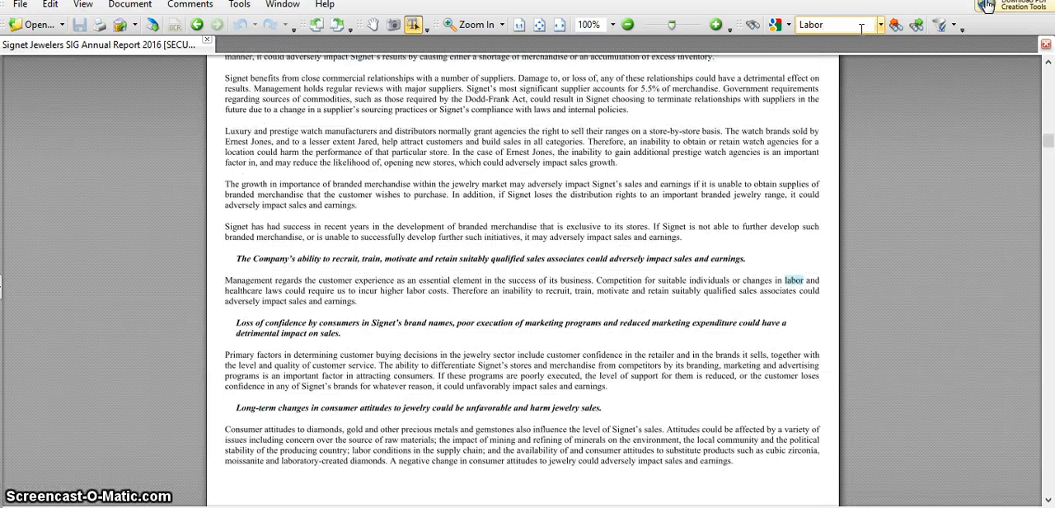
click(890, 24)
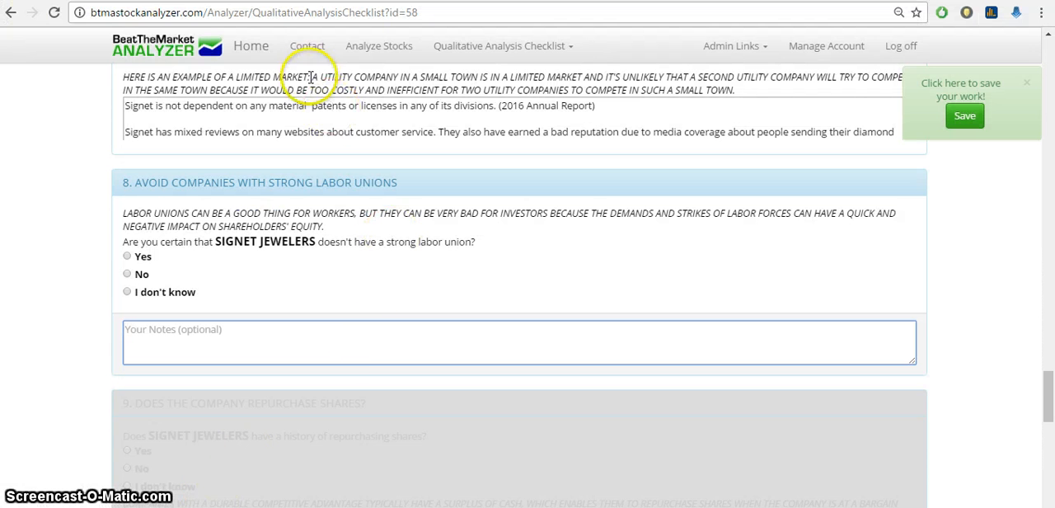
mouse_move(361, 68)
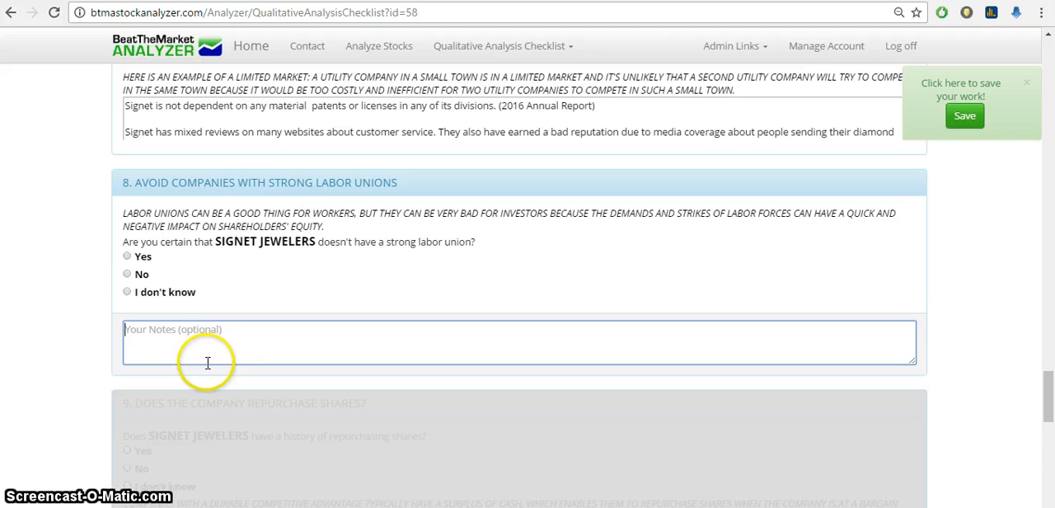
mouse_move(641, 76)
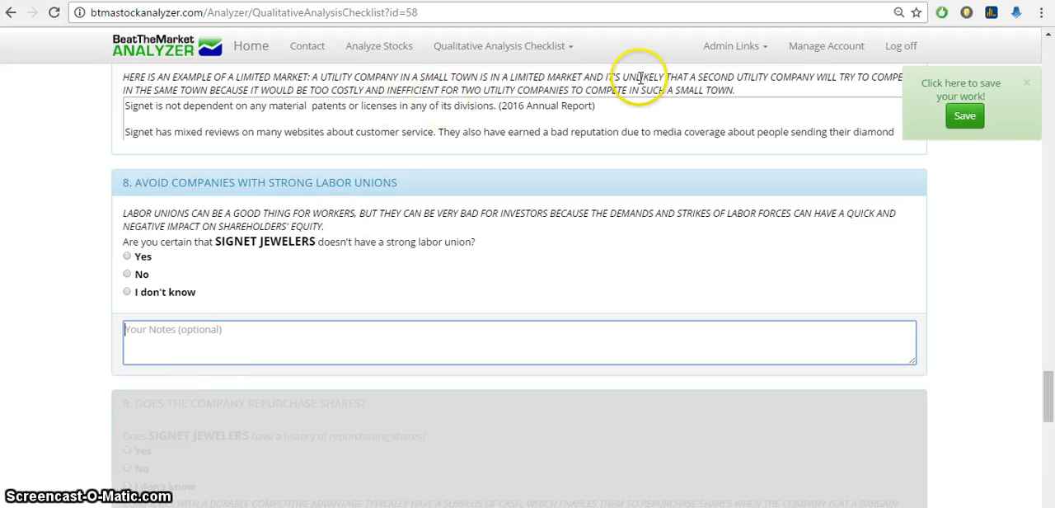
mouse_move(404, 210)
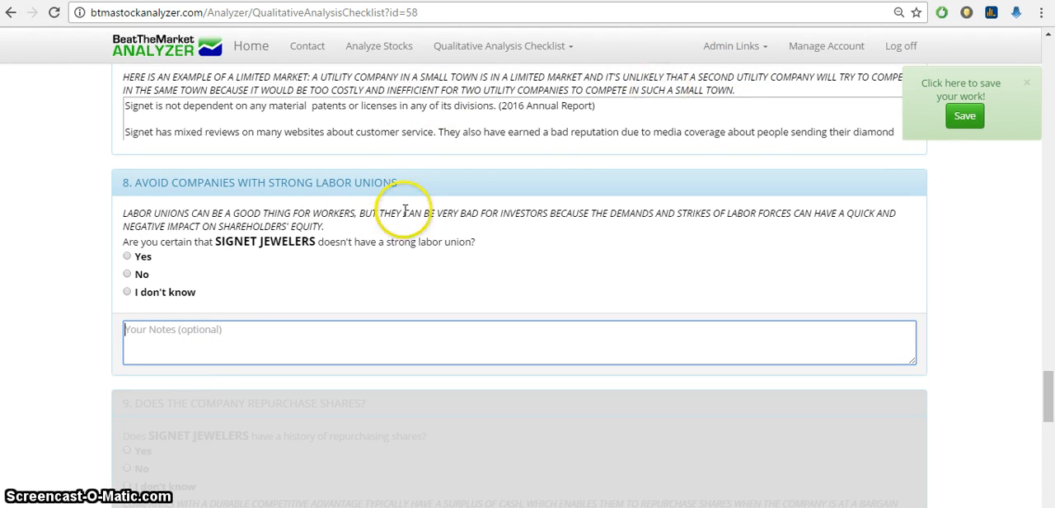
mouse_move(327, 459)
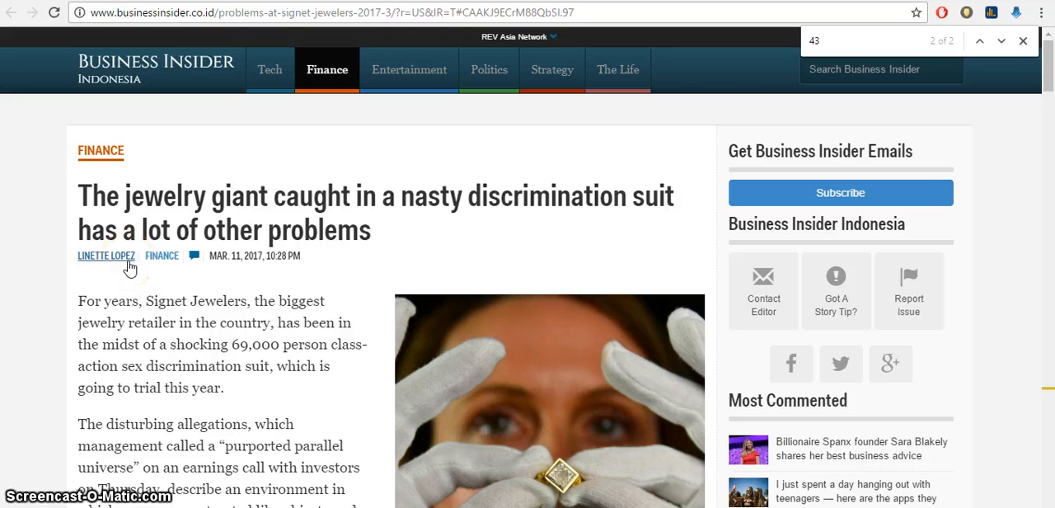
mouse_move(1047, 66)
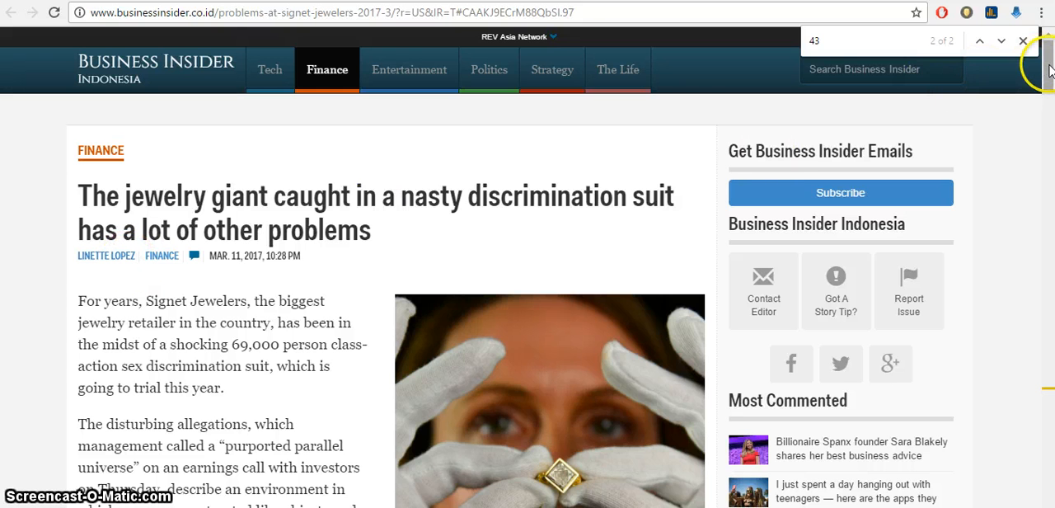
- Read through the Business Insider, Seeking Alpha and Motley Fool articles on Signet
scroll(down, 3)
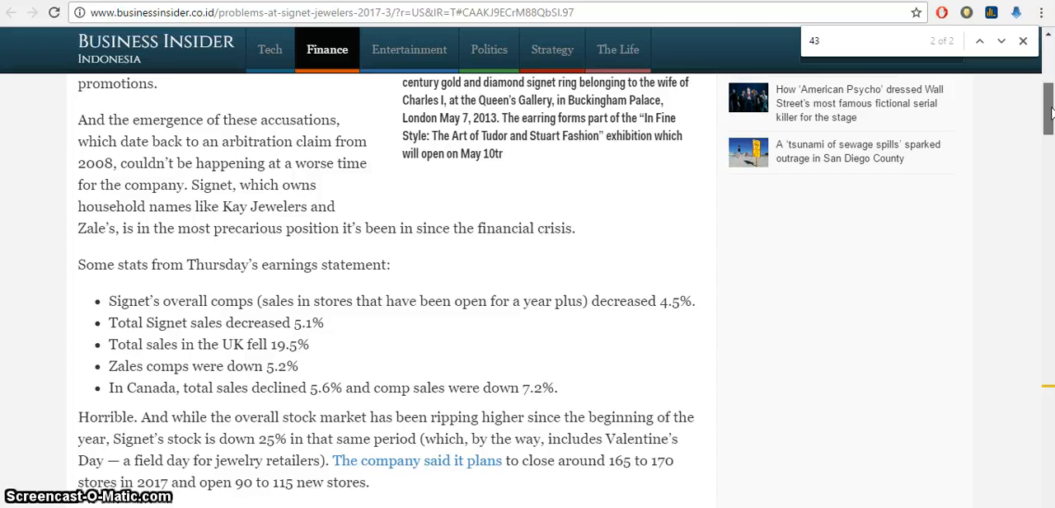
scroll(down, 3)
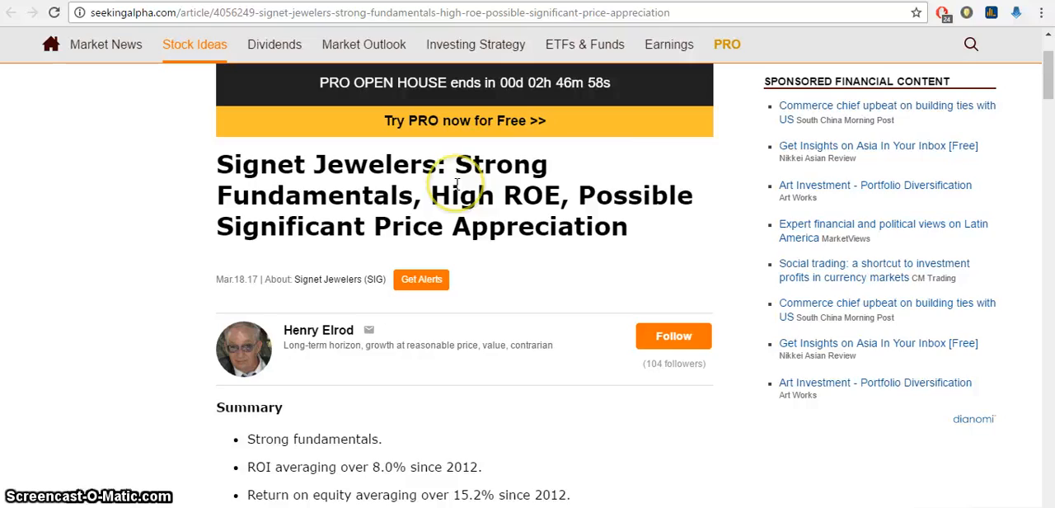
scroll(down, 3)
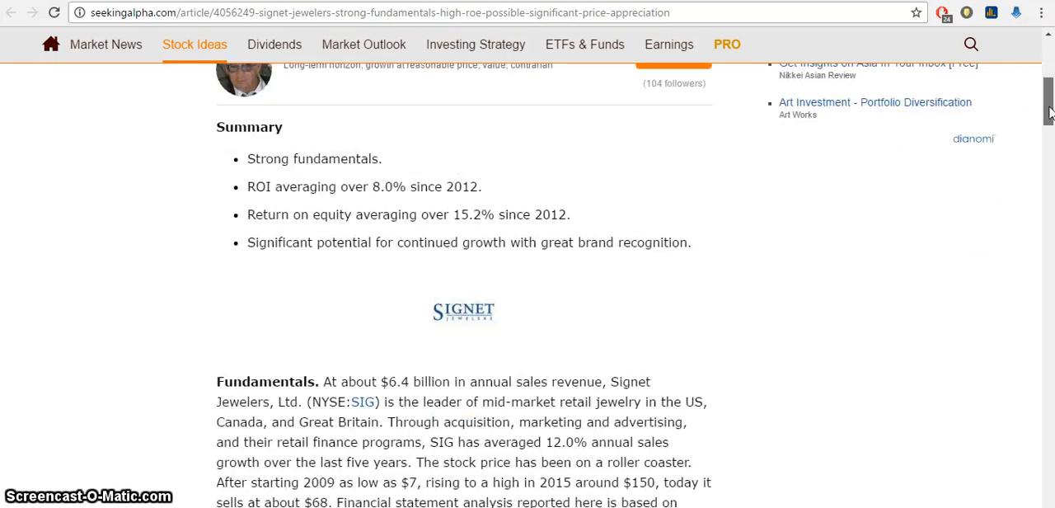
scroll(down, 3)
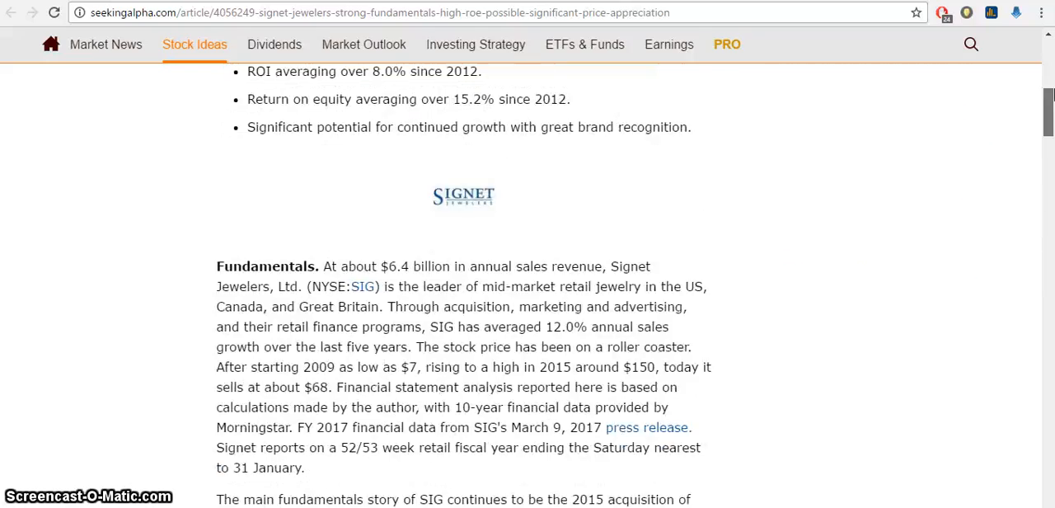
scroll(up, 3)
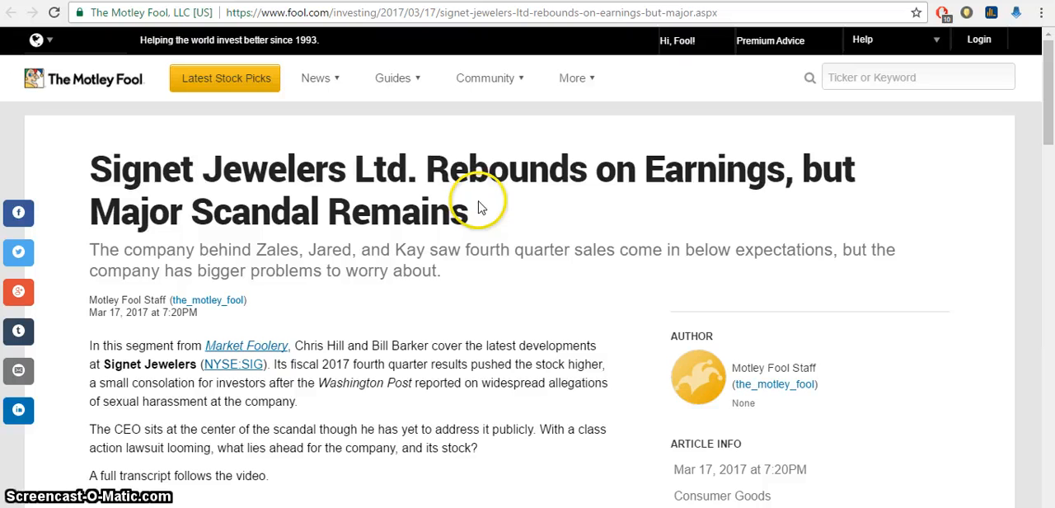
mouse_move(556, 200)
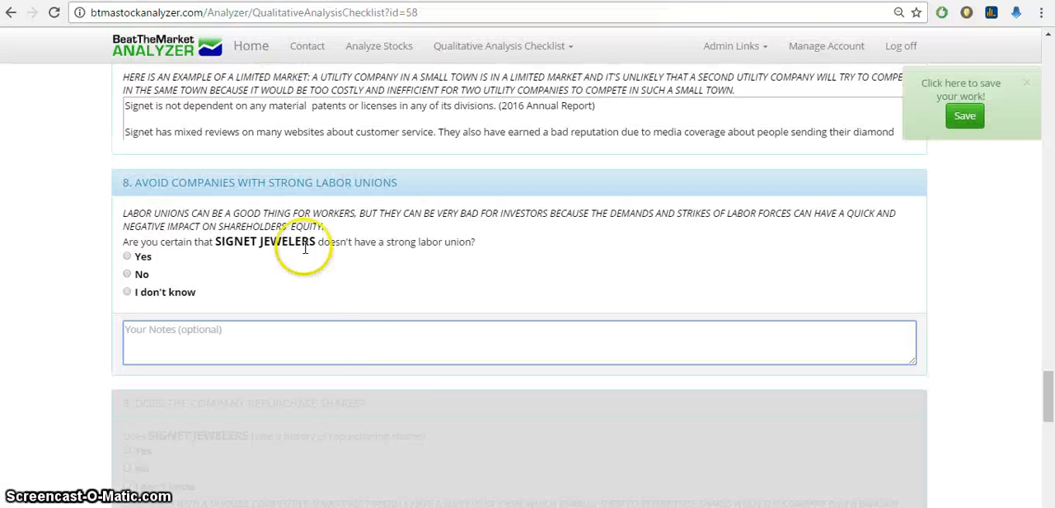
mouse_move(494, 155)
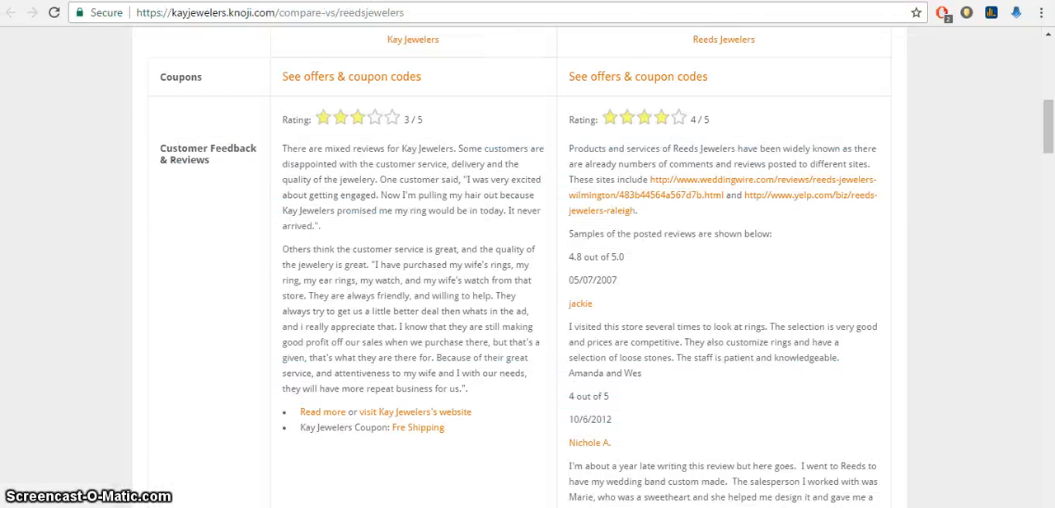
mouse_move(482, 58)
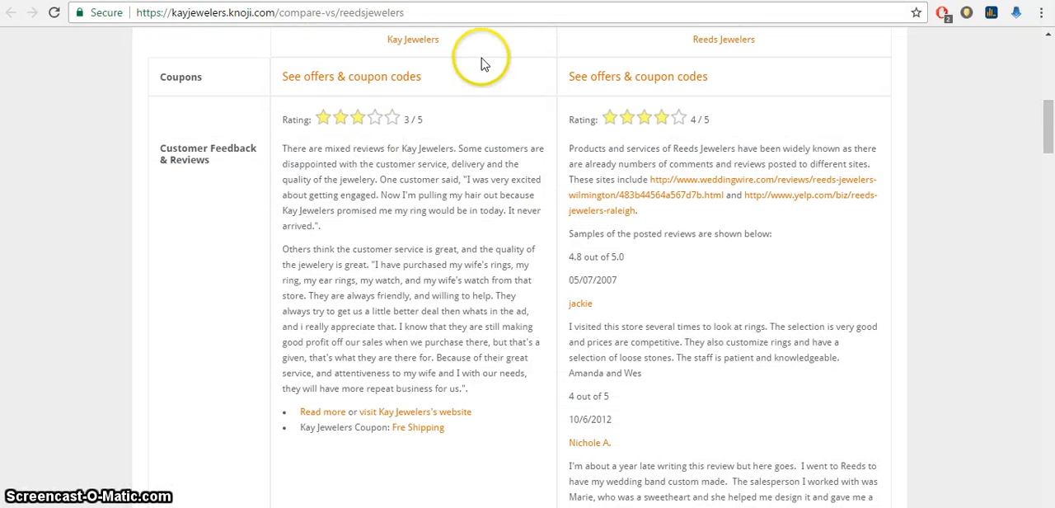
mouse_move(413, 41)
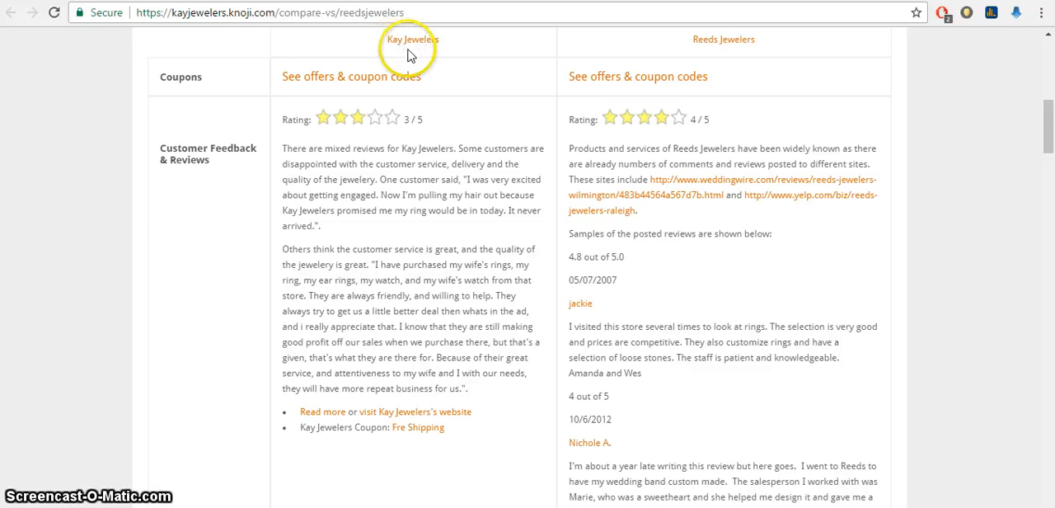
mouse_move(746, 58)
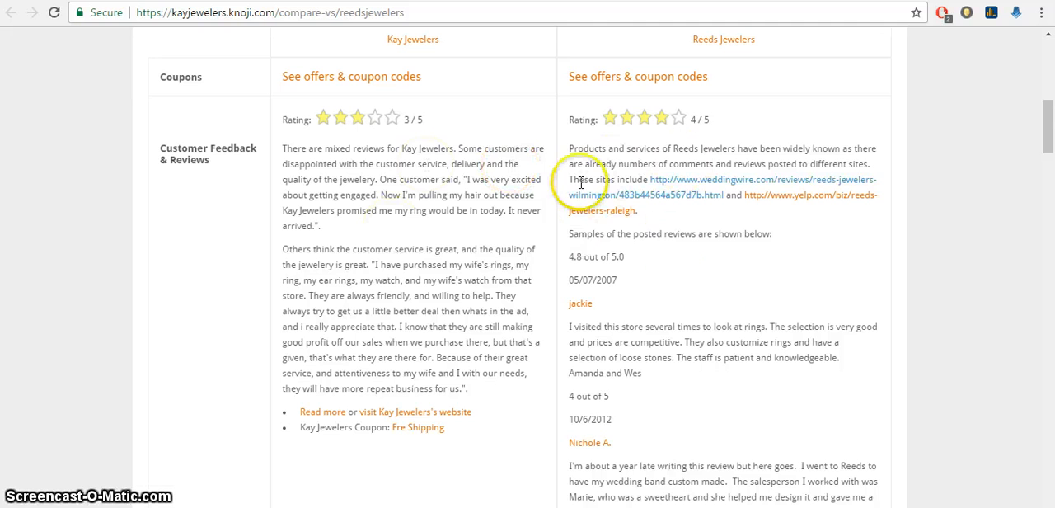
mouse_move(494, 249)
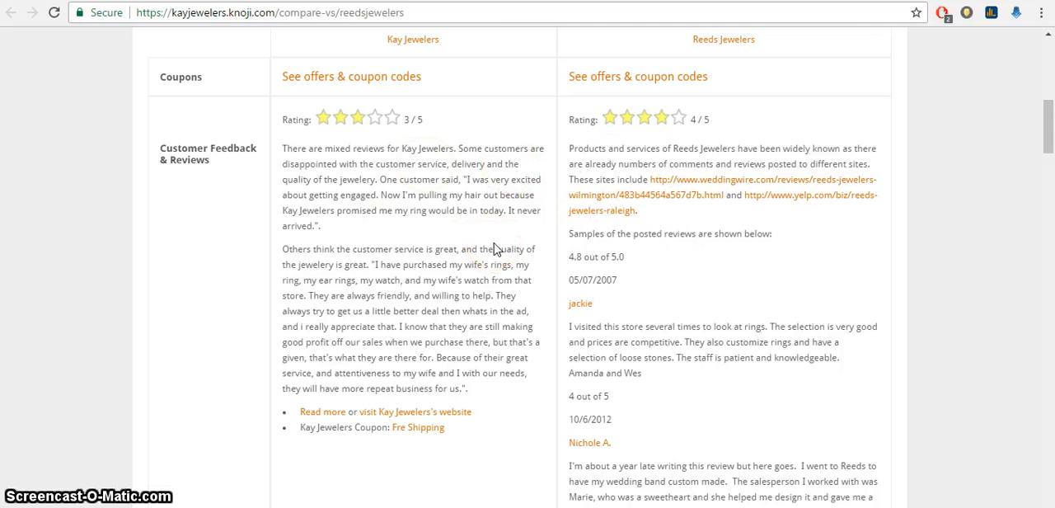
mouse_move(544, 255)
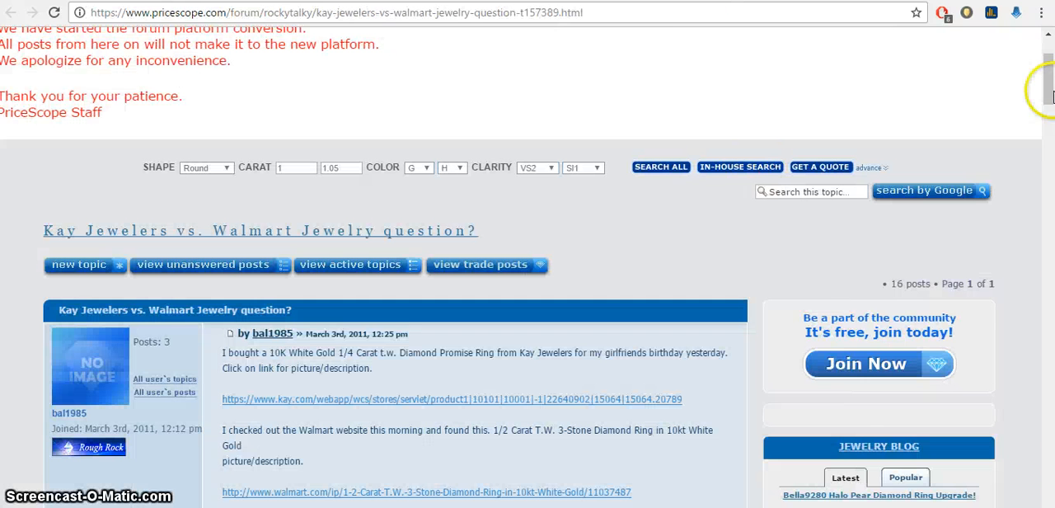
- Read the Knoji comparison, PriceScope thread and Kay.com Le Vian results
scroll(down, 3)
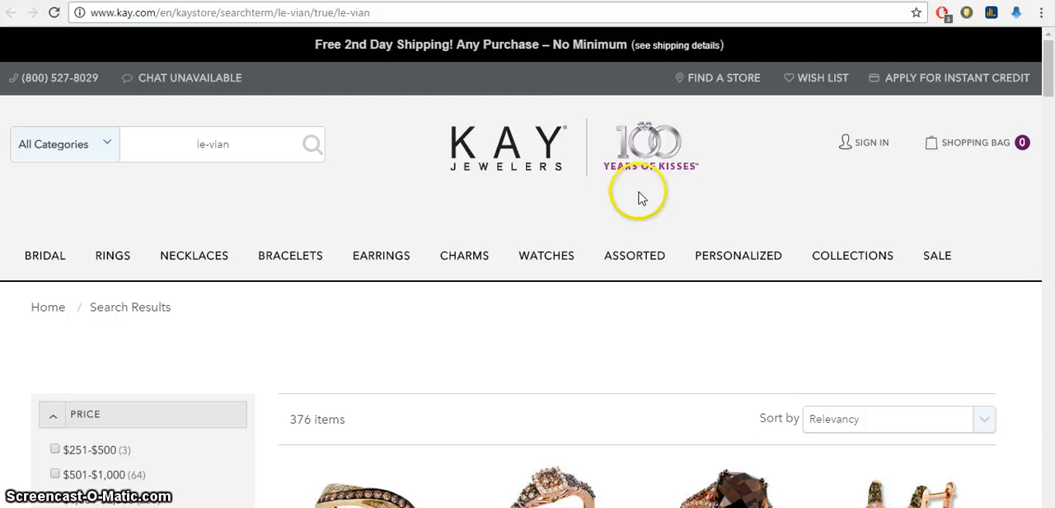
scroll(down, 3)
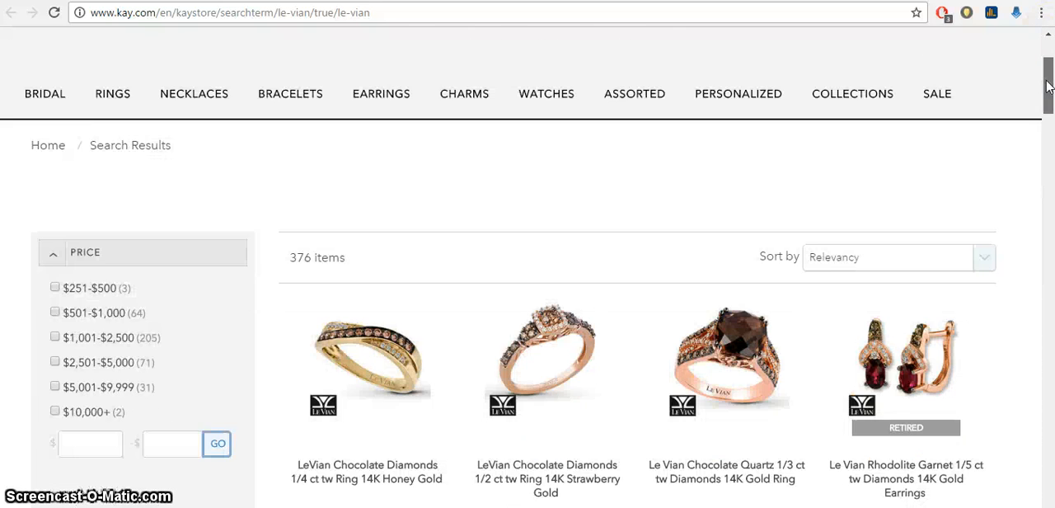
scroll(down, 3)
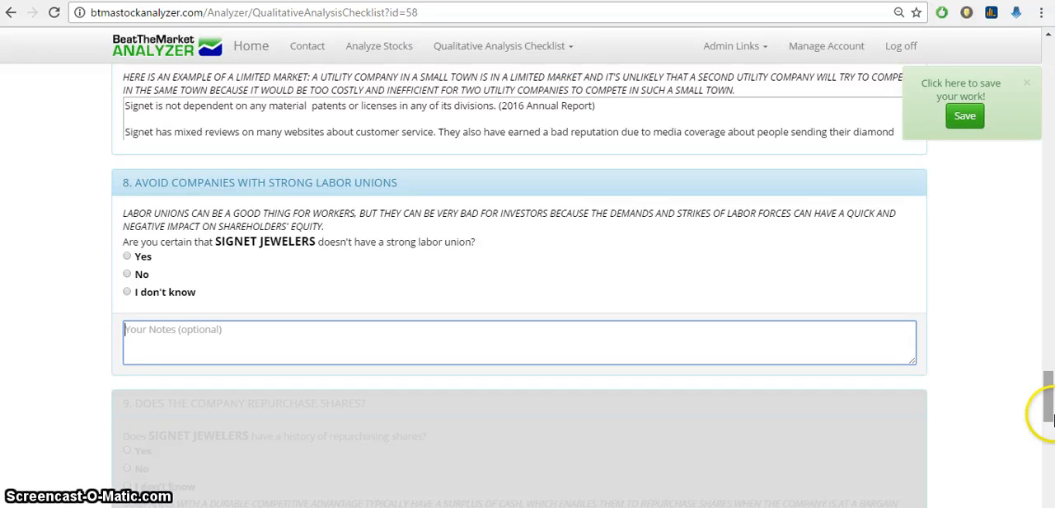
- Review checklist sections 9–11 down to the final disclaimer
scroll(down, 3)
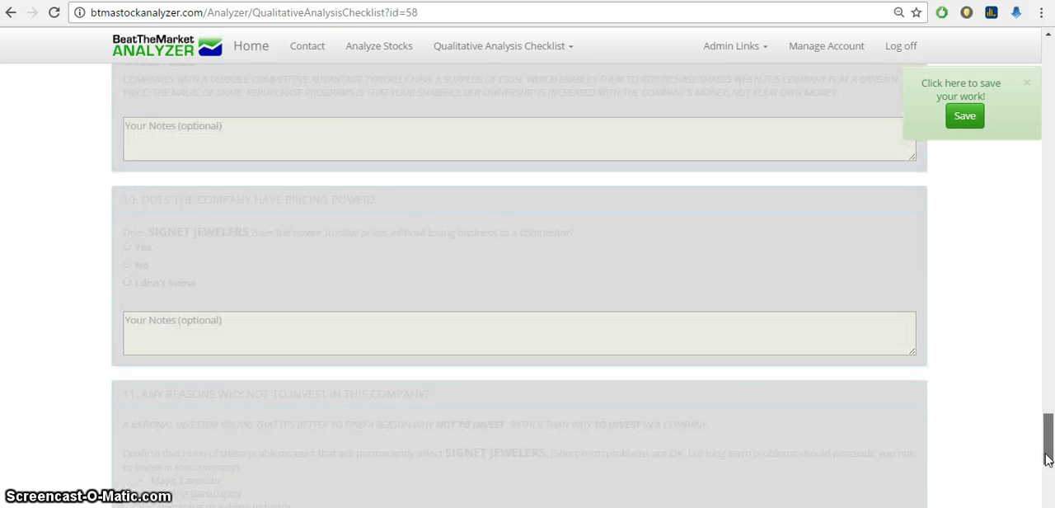
scroll(down, 3)
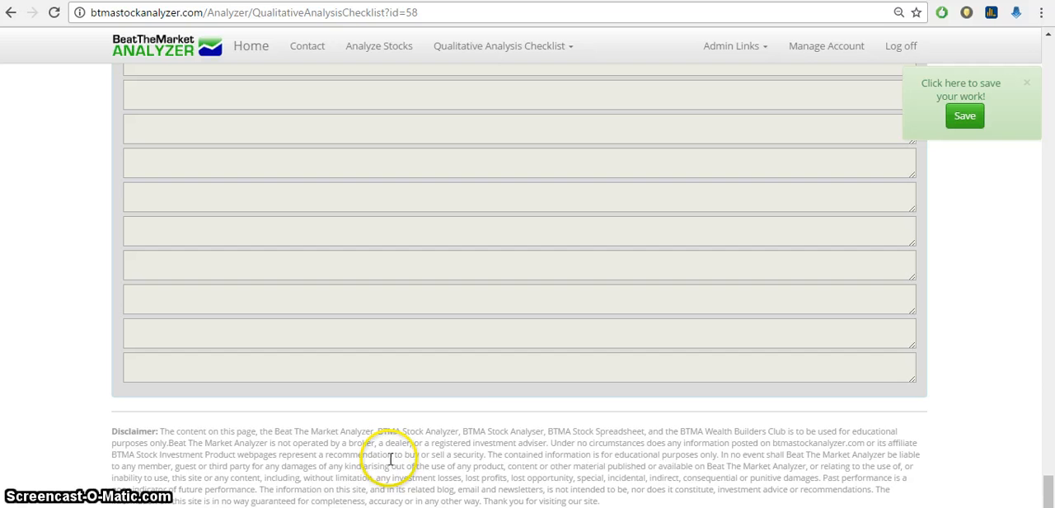
mouse_move(482, 394)
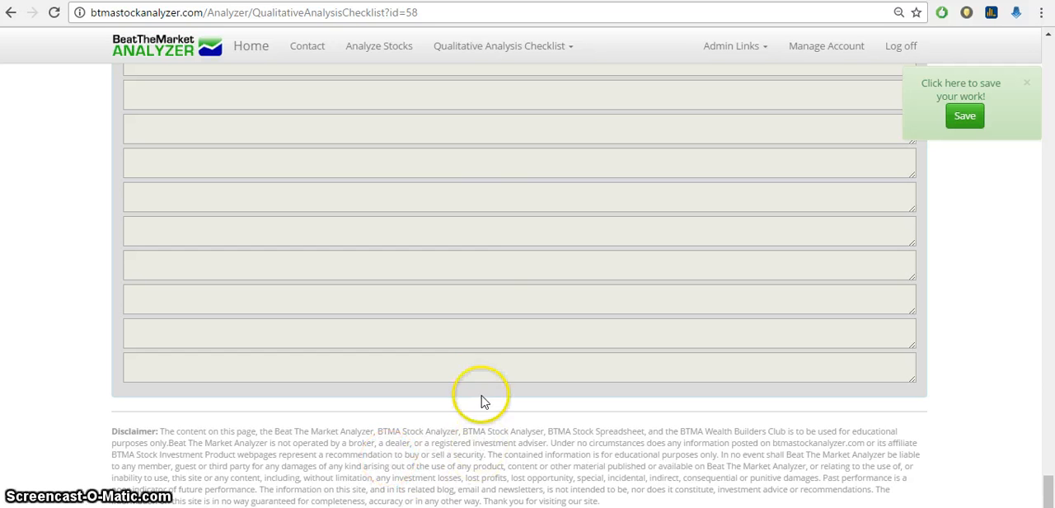